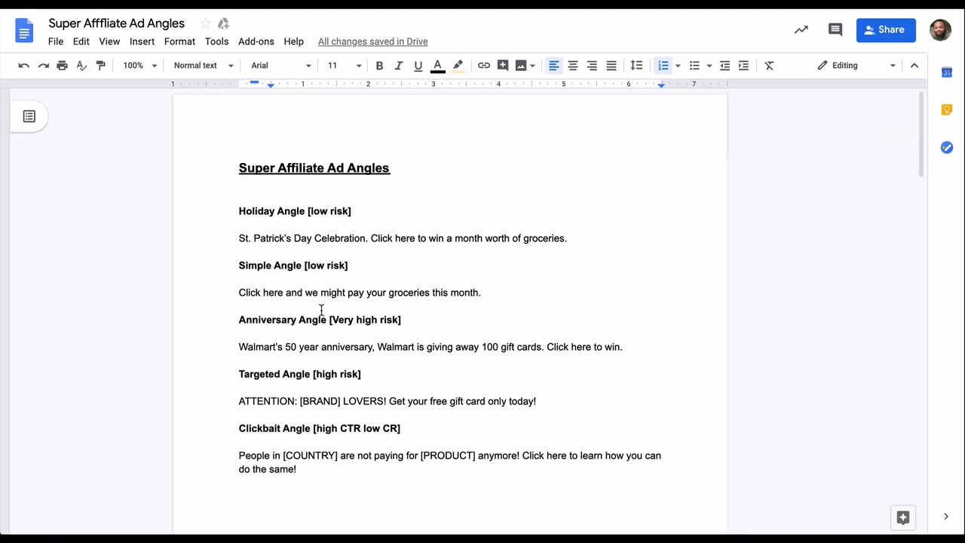
Step: Scroll down to the New Zealand Christmas Example with its two colour-coded combined-angle examples
{"action": "scroll", "scroll_direction": "up", "scroll_amount": 3}
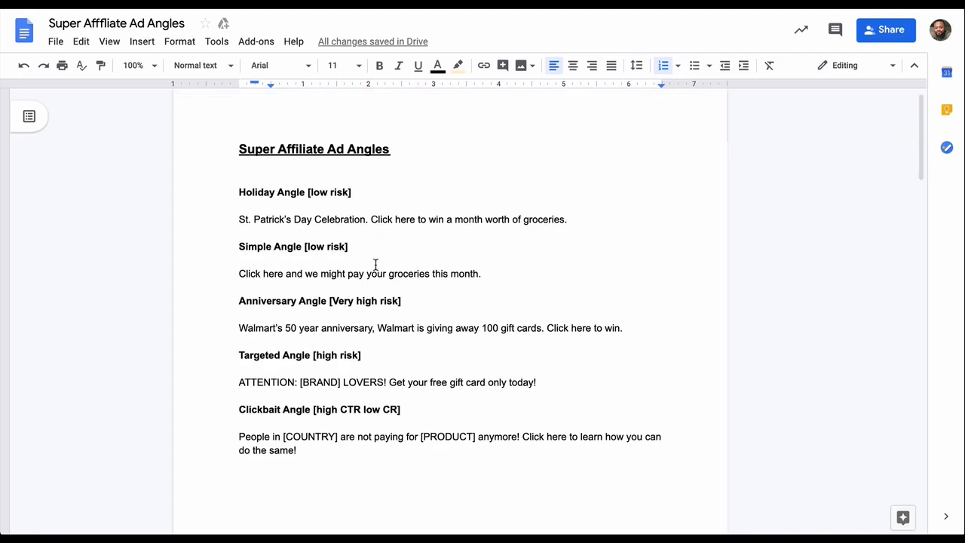
{"action": "scroll", "scroll_direction": "up", "scroll_amount": 3}
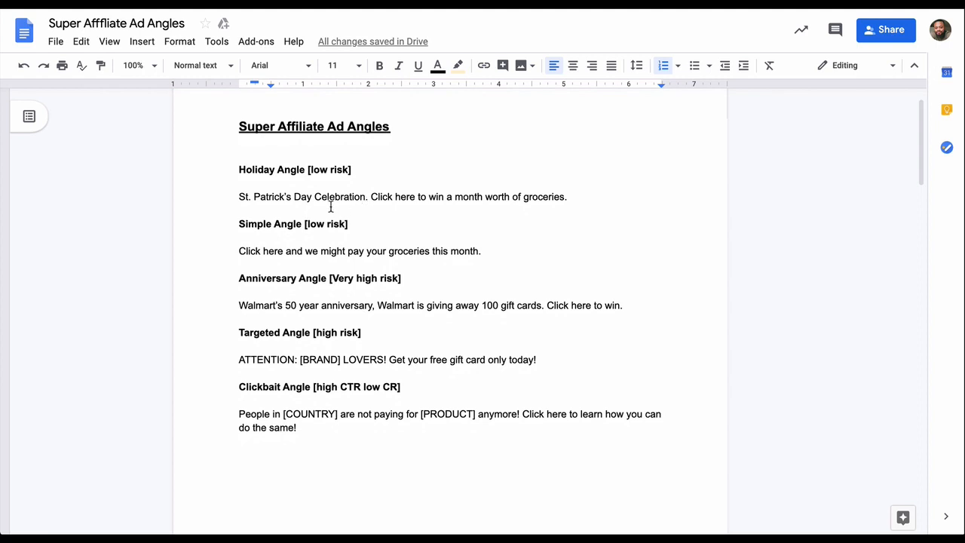
{"action": "mouse_move", "coordinate": [336, 212]}
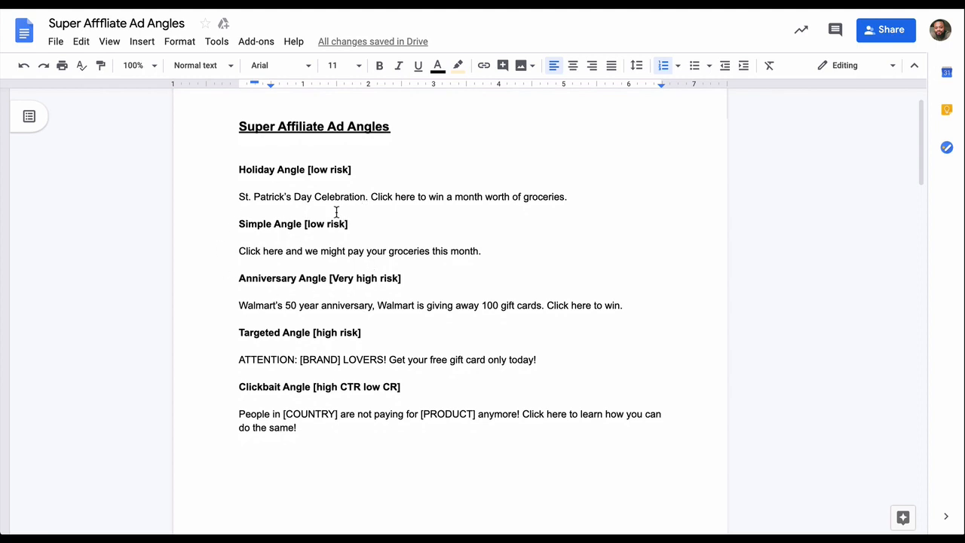
{"action": "scroll", "scroll_direction": "down", "scroll_amount": 3}
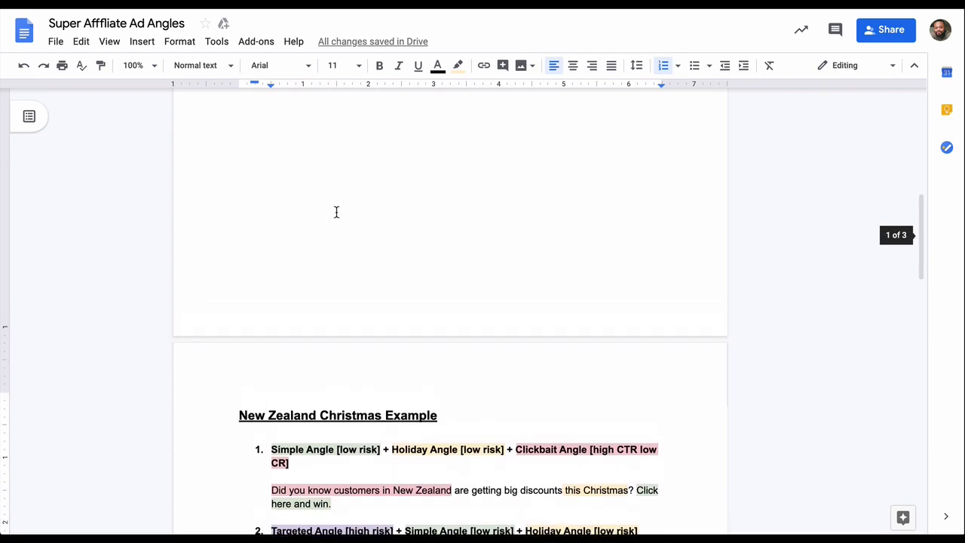
{"action": "scroll", "scroll_direction": "up", "scroll_amount": 3}
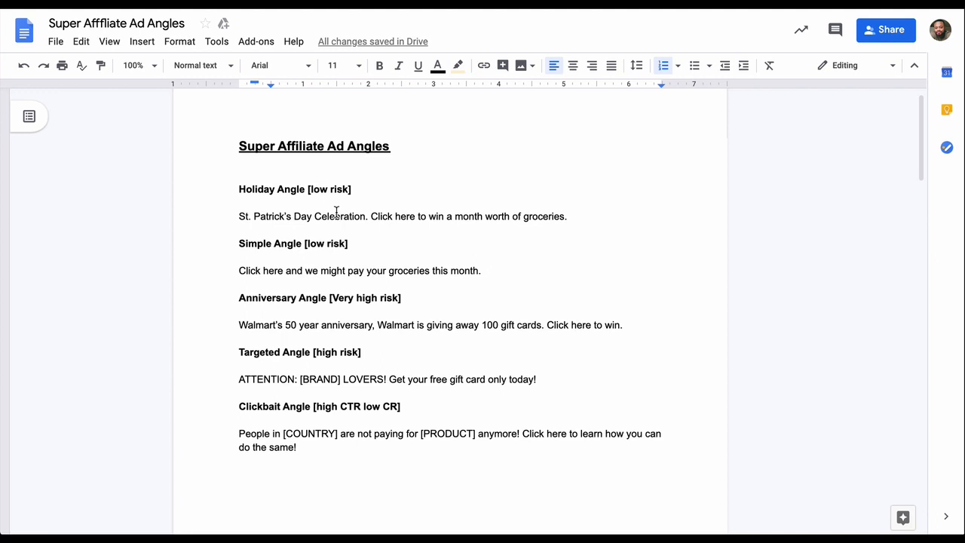
{"action": "mouse_move", "coordinate": [249, 223]}
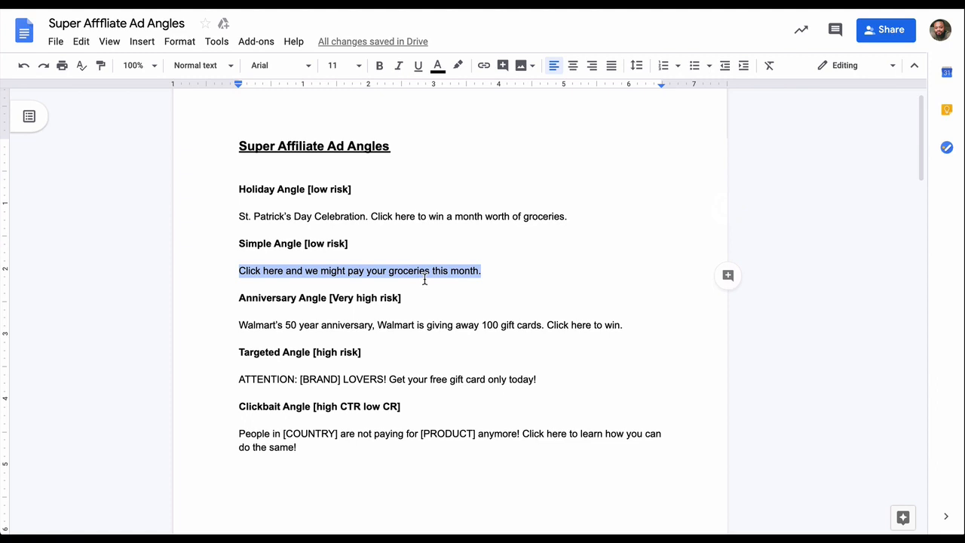
{"action": "left_click", "coordinate": [397, 380]}
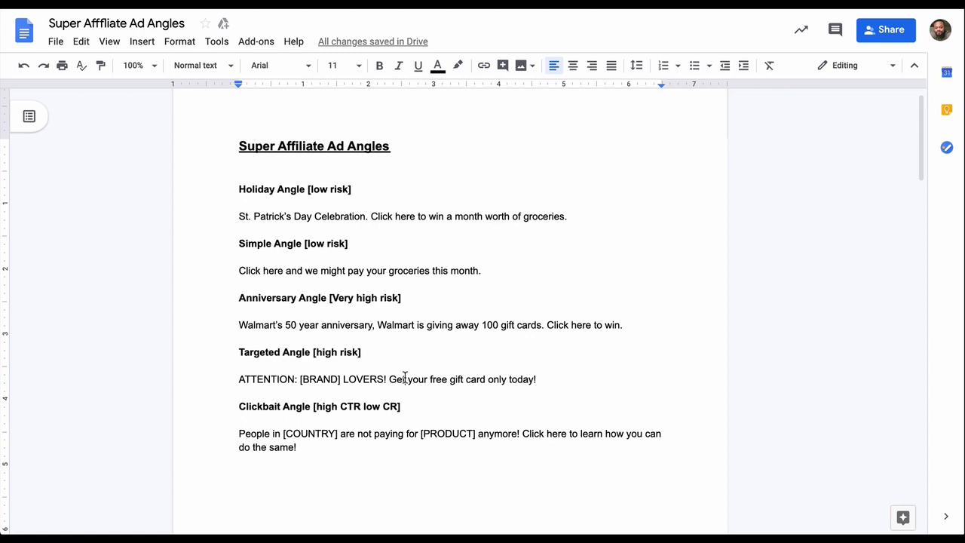
{"action": "scroll", "scroll_direction": "down", "scroll_amount": 3}
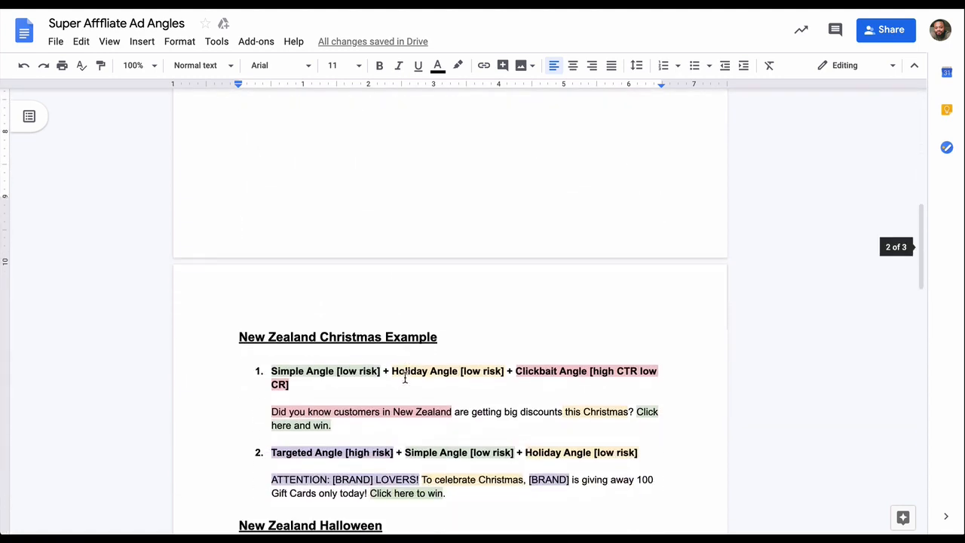
Step: Scroll through the New Zealand Christmas ad texts toward the Halloween section
{"action": "scroll", "scroll_direction": "down", "scroll_amount": 3}
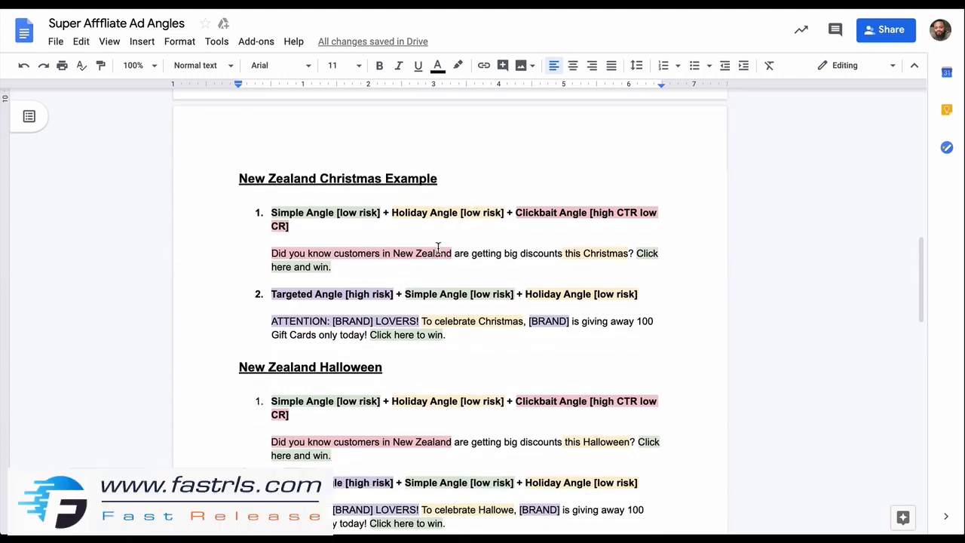
{"action": "scroll", "scroll_direction": "up", "scroll_amount": 3}
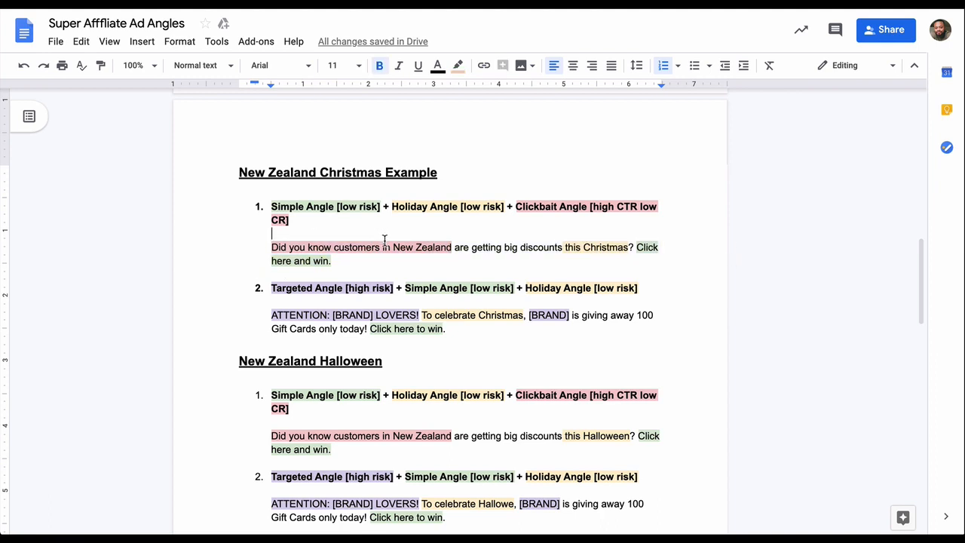
{"action": "mouse_move", "coordinate": [378, 224]}
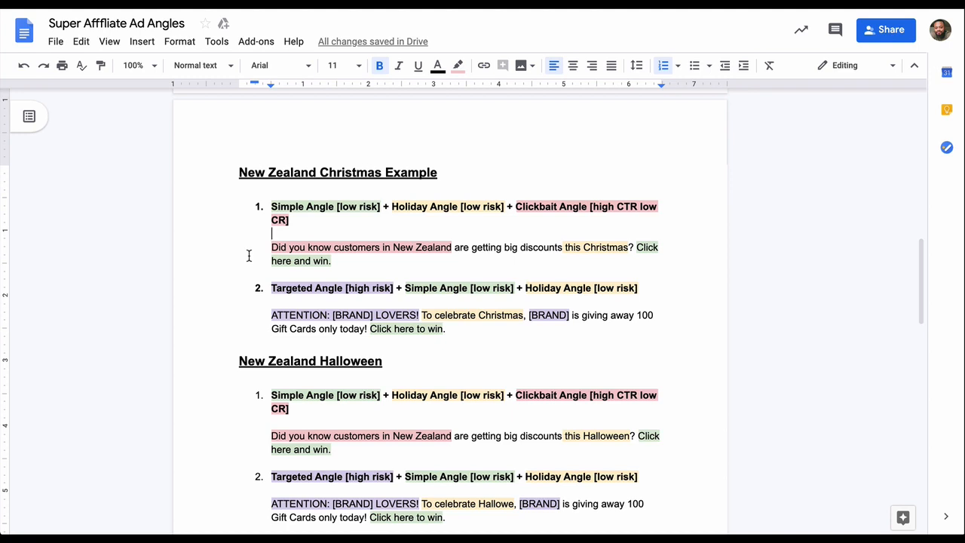
{"action": "mouse_move", "coordinate": [484, 250]}
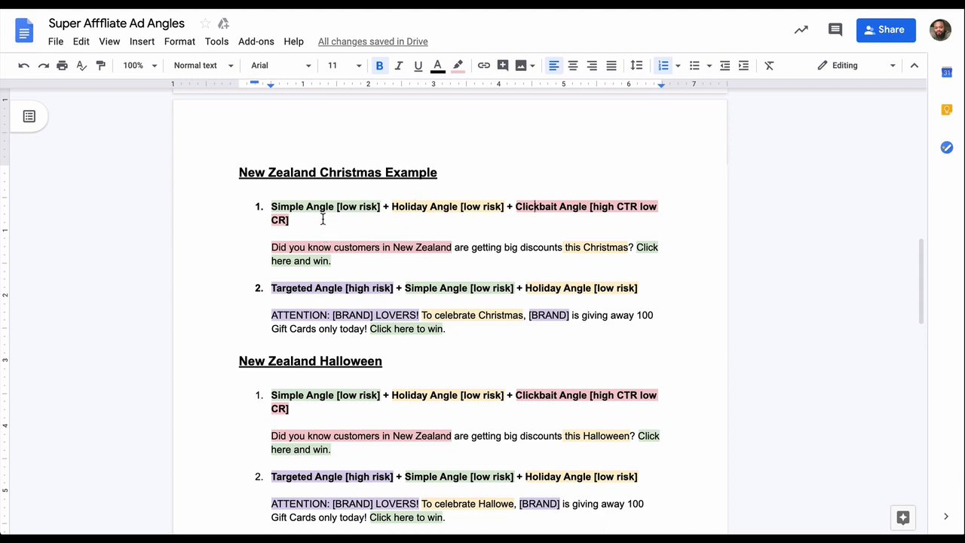
{"action": "mouse_move", "coordinate": [304, 274]}
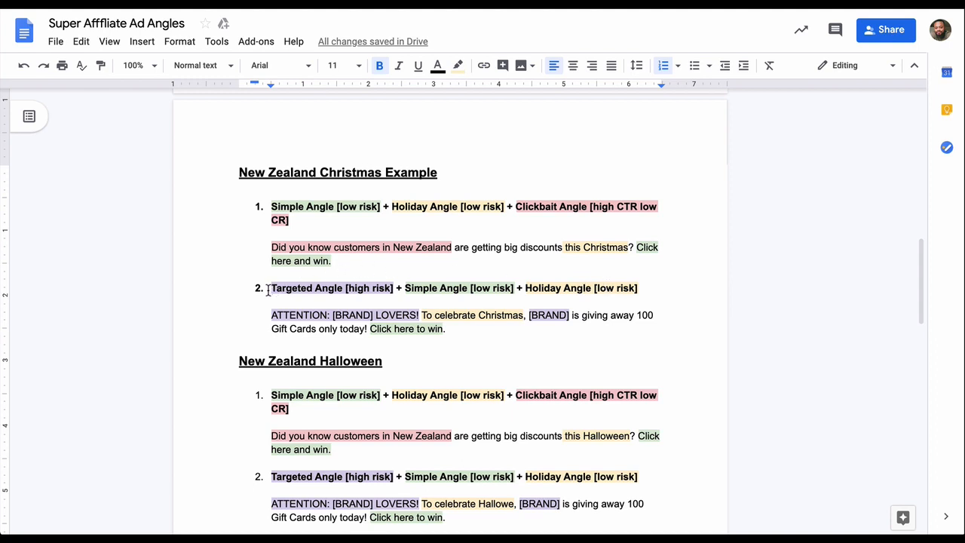
{"action": "mouse_move", "coordinate": [305, 305]}
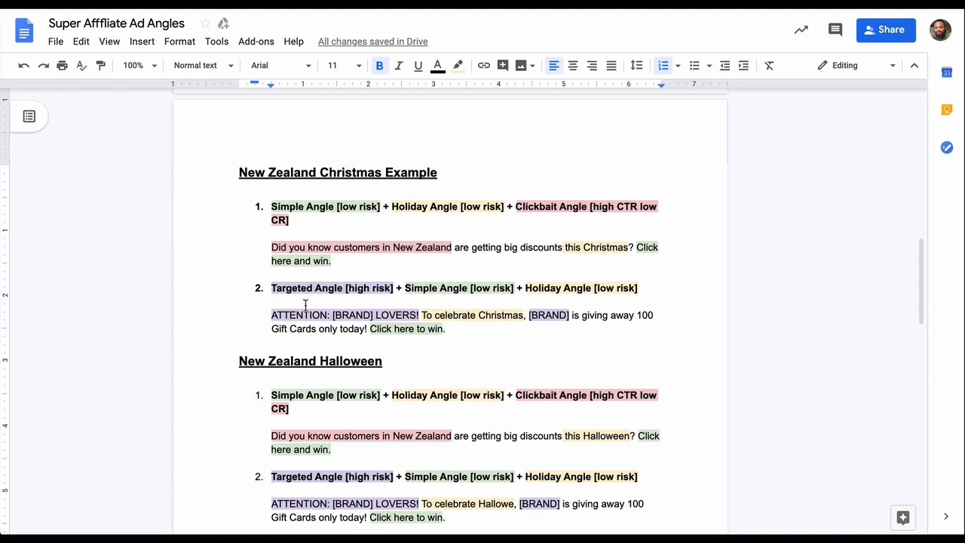
{"action": "mouse_move", "coordinate": [360, 336]}
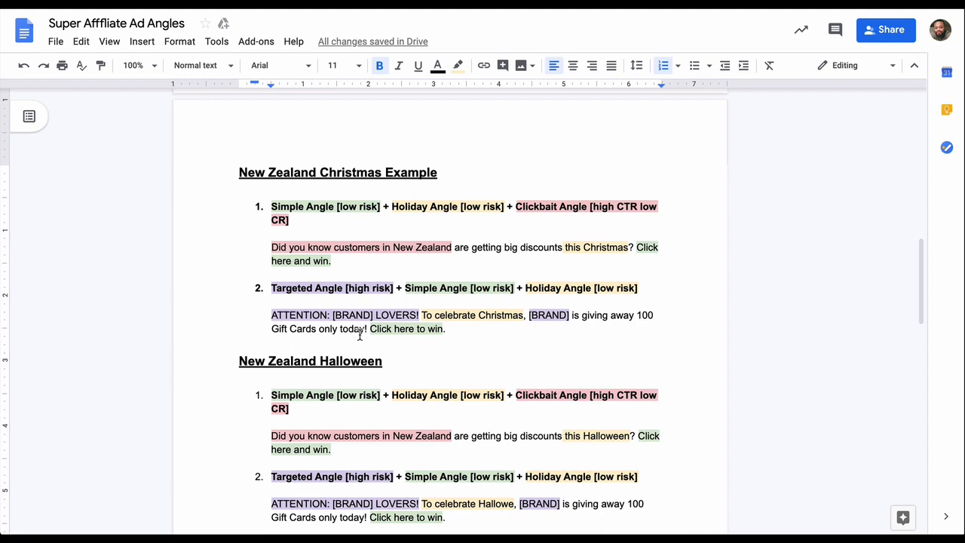
{"action": "mouse_move", "coordinate": [497, 321]}
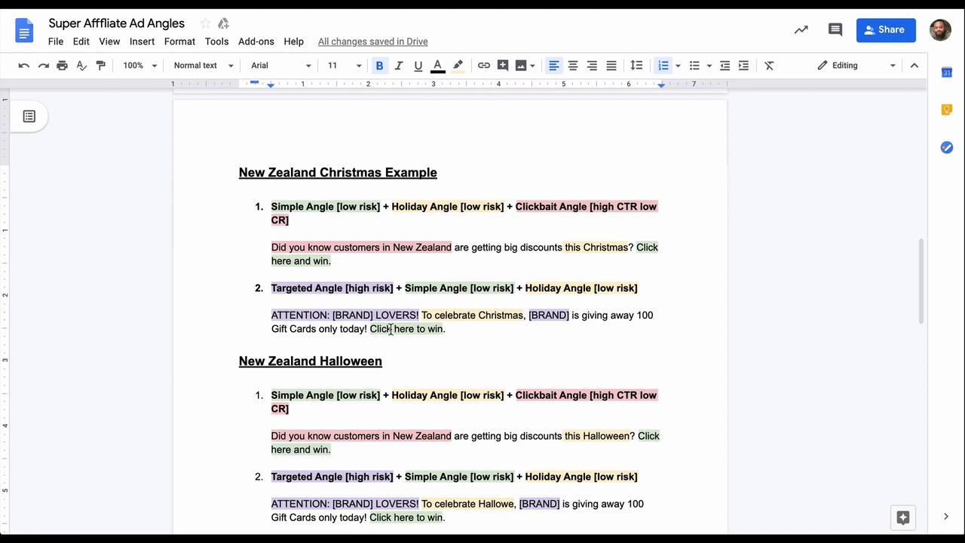
{"action": "mouse_move", "coordinate": [411, 307]}
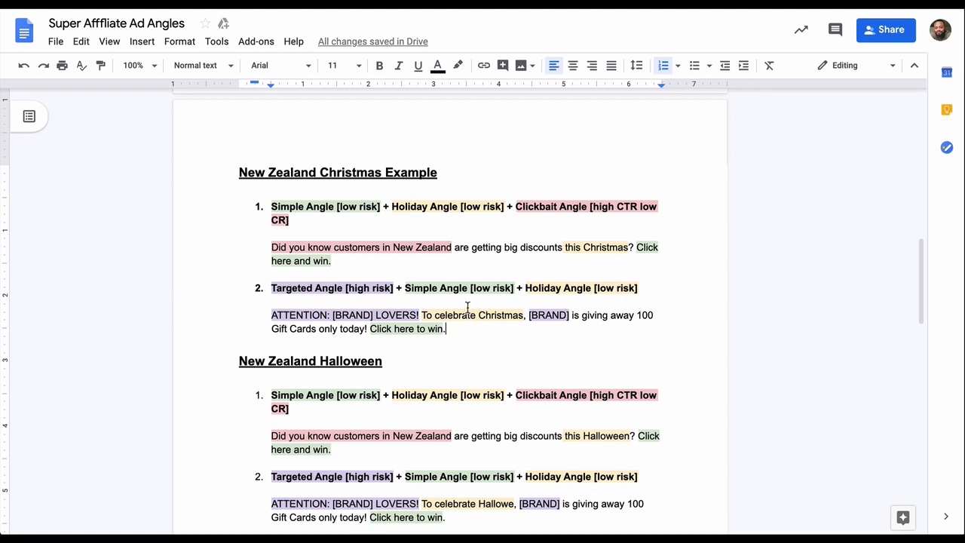
{"action": "mouse_move", "coordinate": [519, 272]}
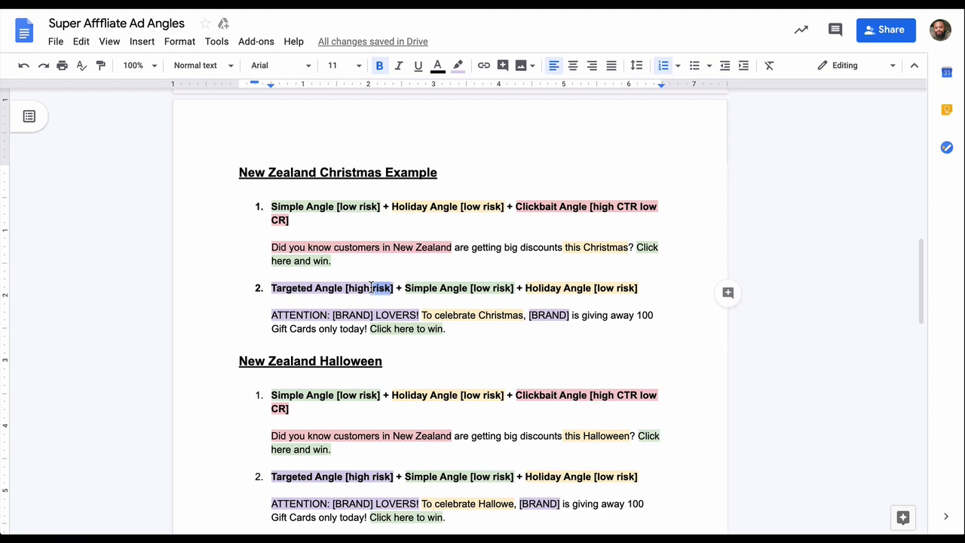
{"action": "mouse_move", "coordinate": [451, 295]}
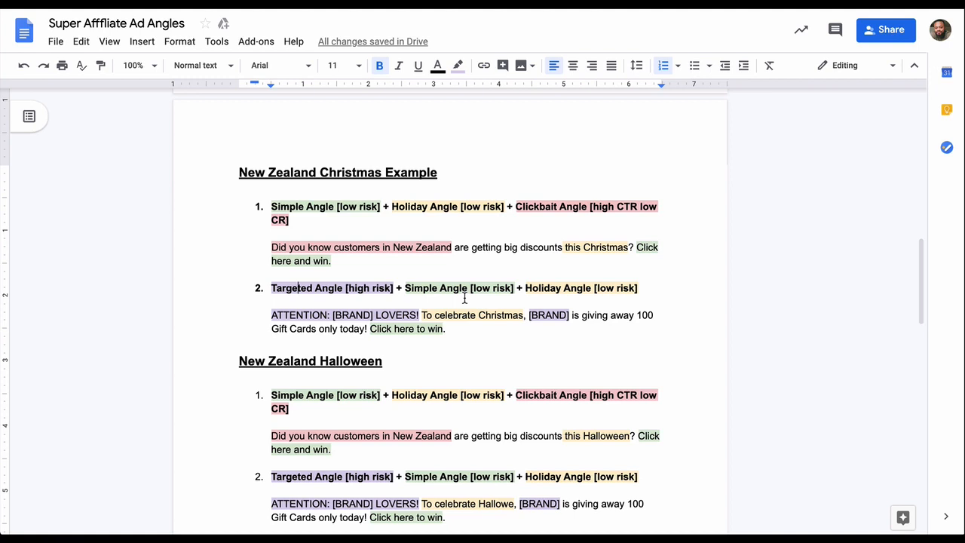
{"action": "mouse_move", "coordinate": [336, 264]}
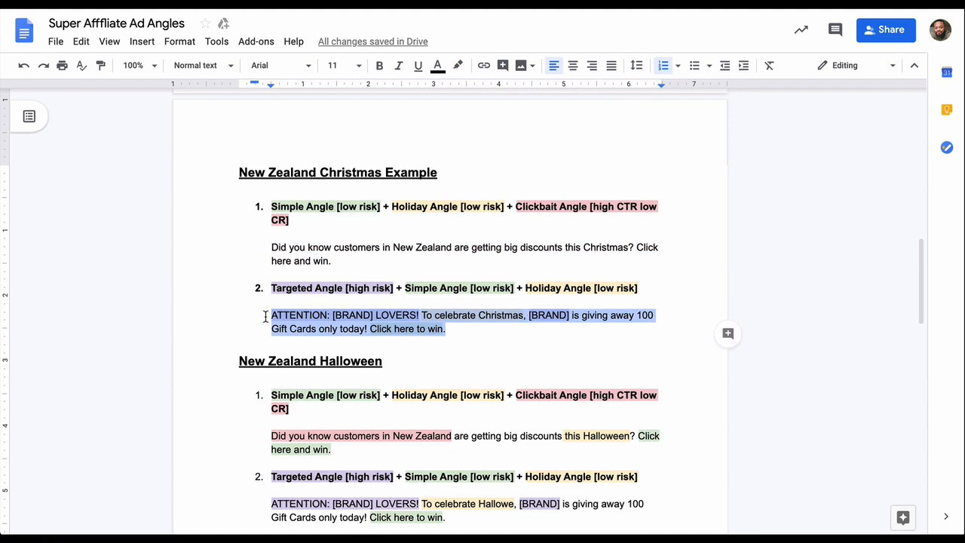
{"action": "left_click", "coordinate": [458, 64]}
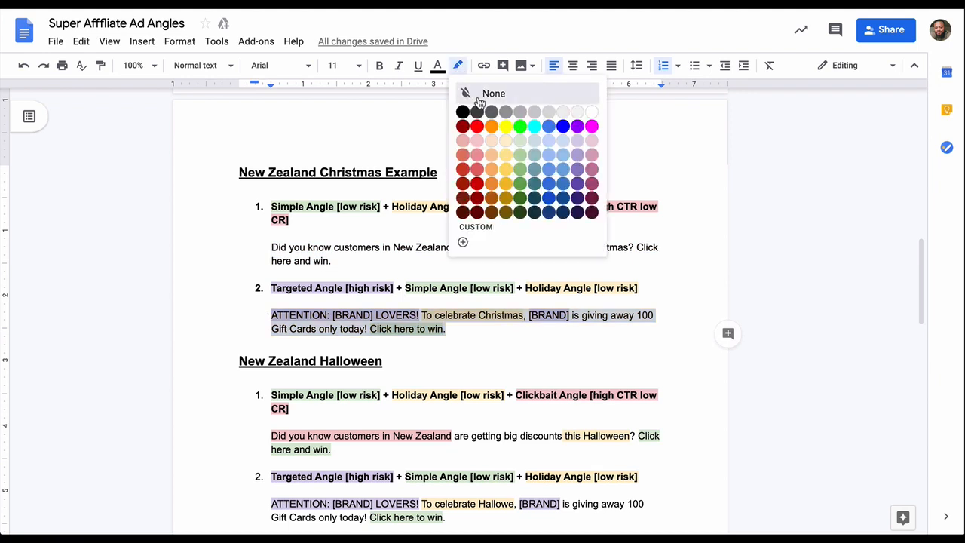
{"action": "left_click", "coordinate": [493, 93]}
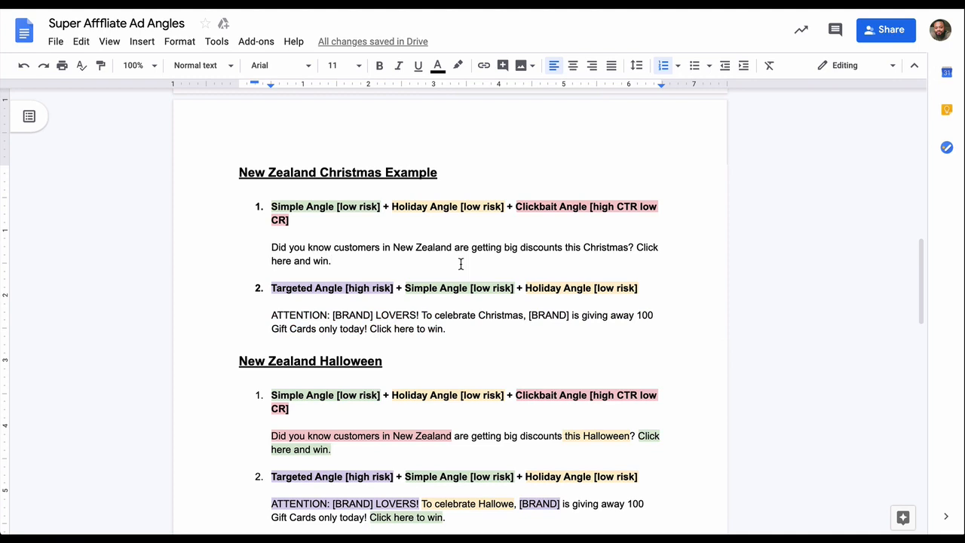
{"action": "left_click", "coordinate": [446, 328]}
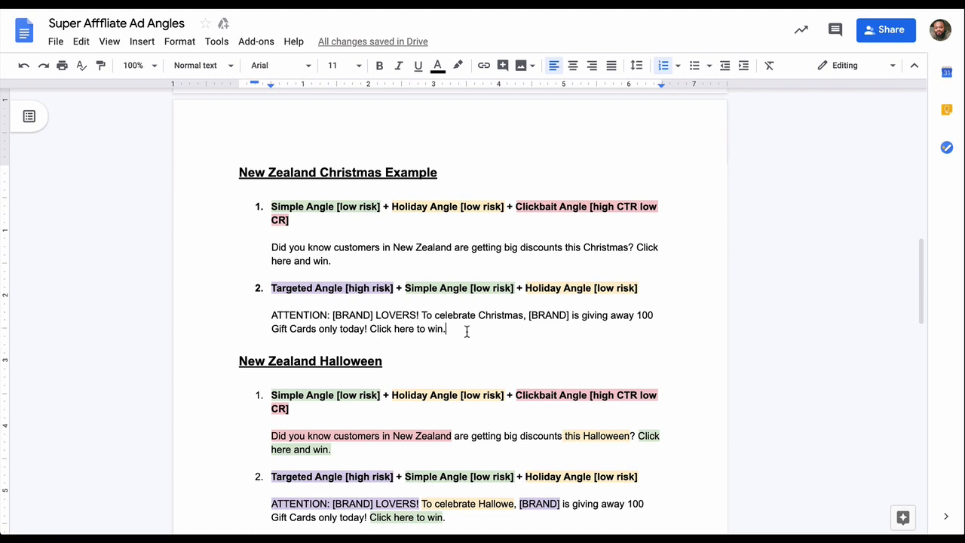
{"action": "mouse_move", "coordinate": [570, 298]}
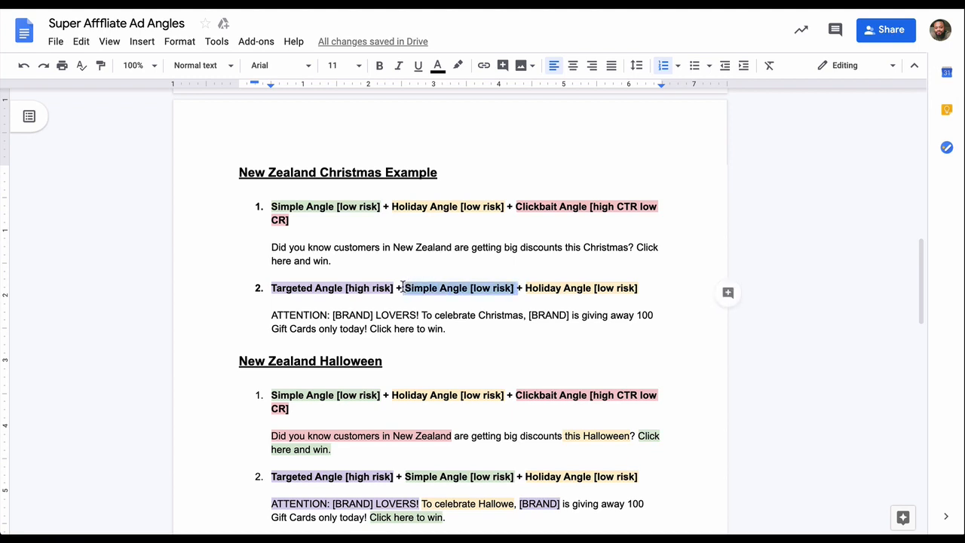
{"action": "left_click", "coordinate": [379, 65]}
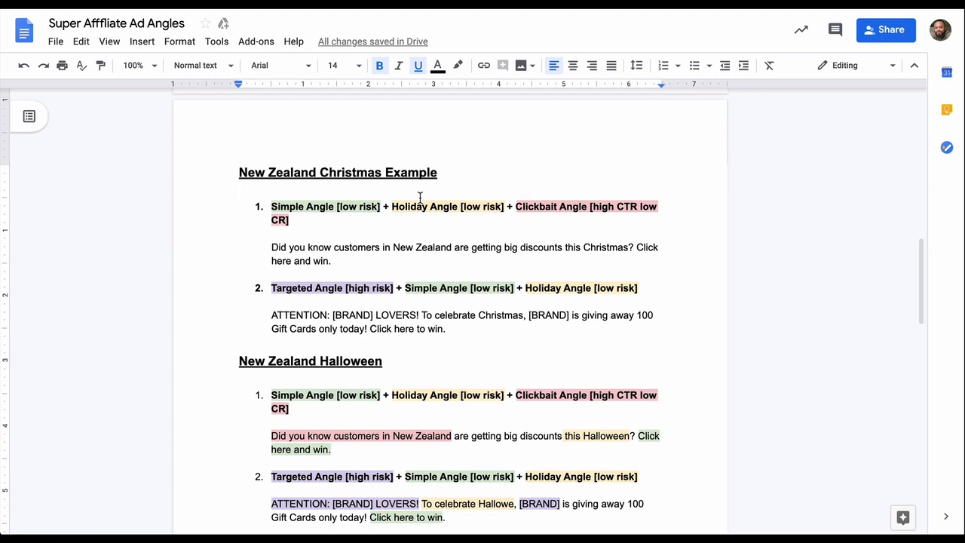
Step: Scroll down to the New Zealand Halloween ATTENTION ad containing 'Hallowe'
{"action": "scroll", "scroll_direction": "down", "scroll_amount": 3}
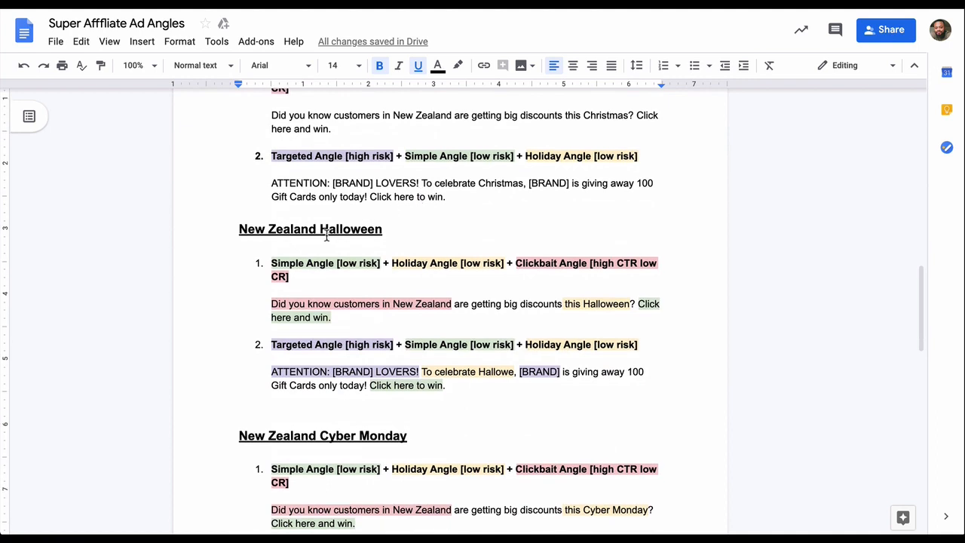
{"action": "mouse_move", "coordinate": [357, 227]}
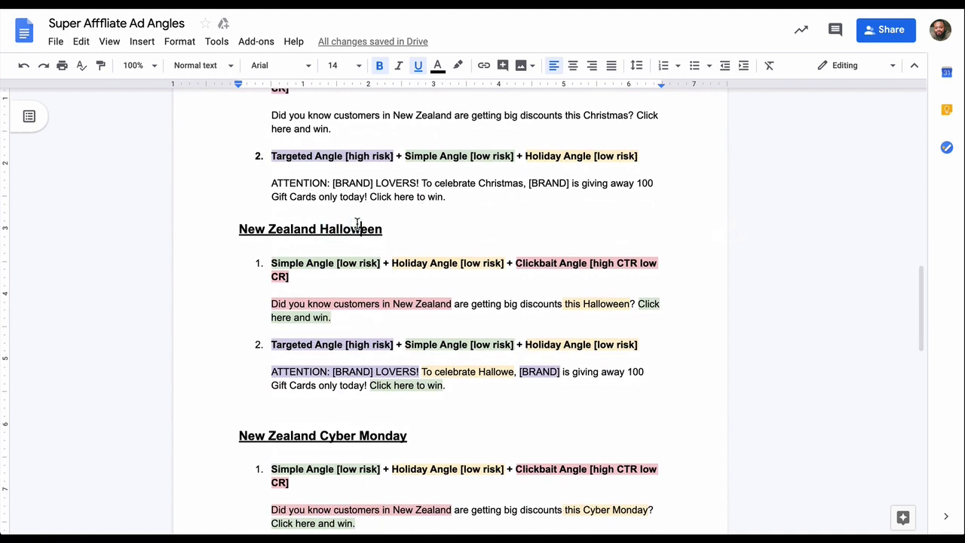
{"action": "mouse_move", "coordinate": [498, 246]}
{"action": "type", "text": "en"}
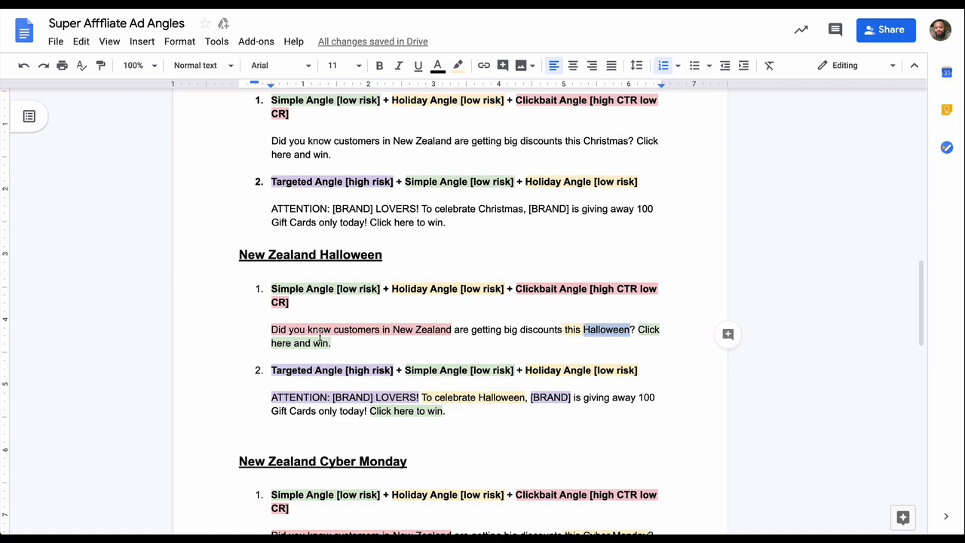
{"action": "mouse_move", "coordinate": [457, 338]}
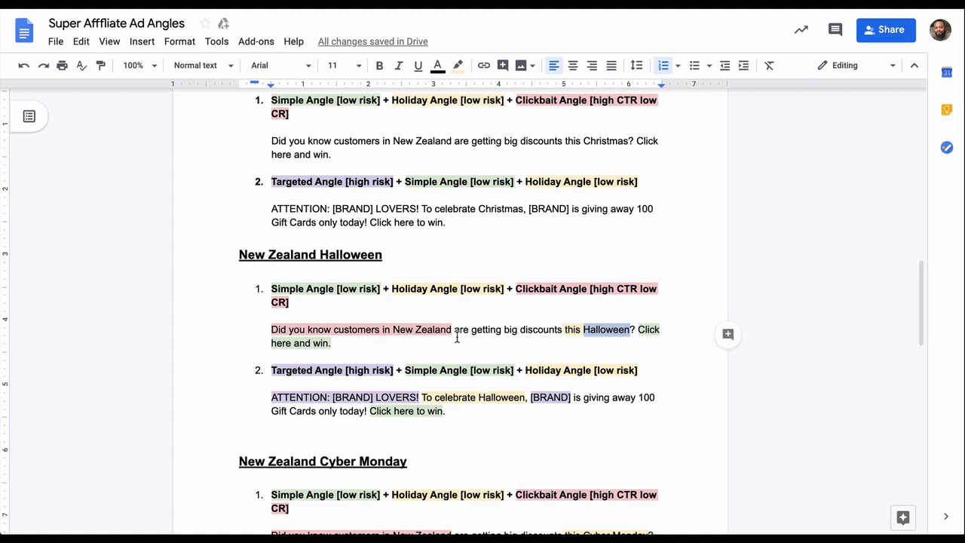
{"action": "mouse_move", "coordinate": [567, 339]}
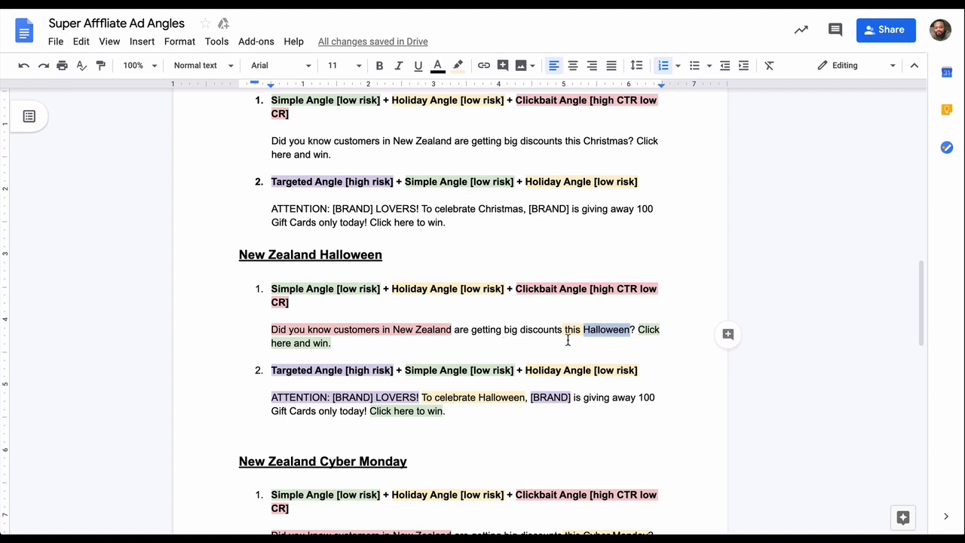
{"action": "mouse_move", "coordinate": [318, 363]}
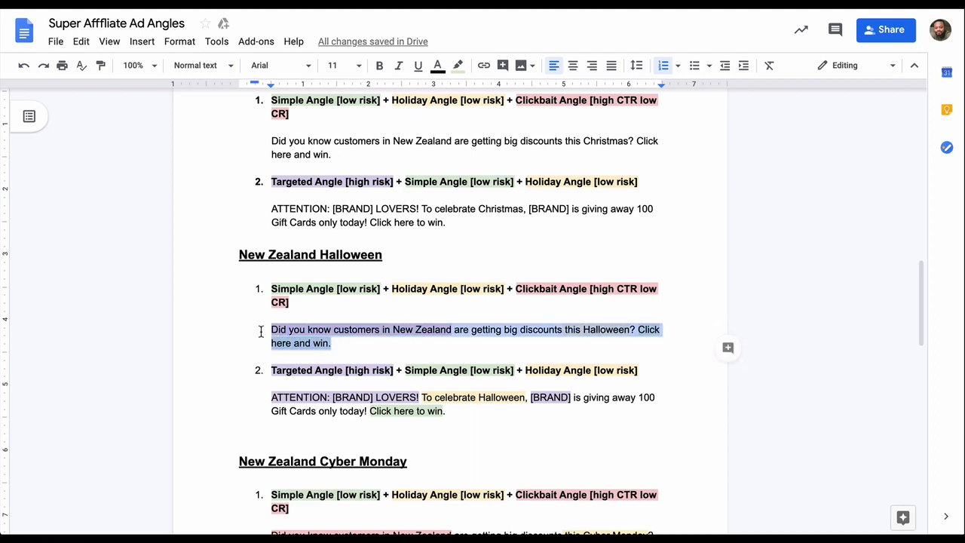
Step: Set the highlight colour of the 'Did you know customers…' Halloween ad to None
{"action": "left_click", "coordinate": [457, 65]}
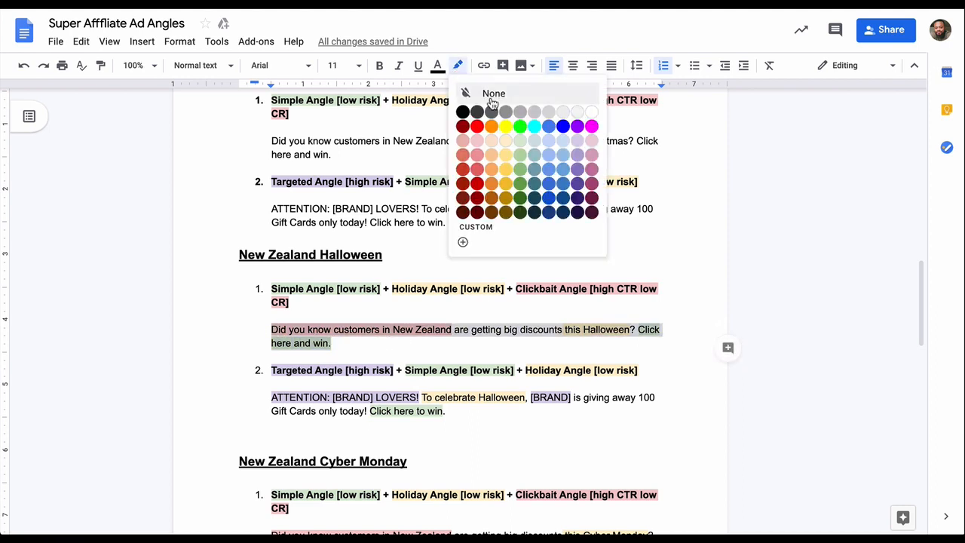
{"action": "left_click", "coordinate": [494, 93]}
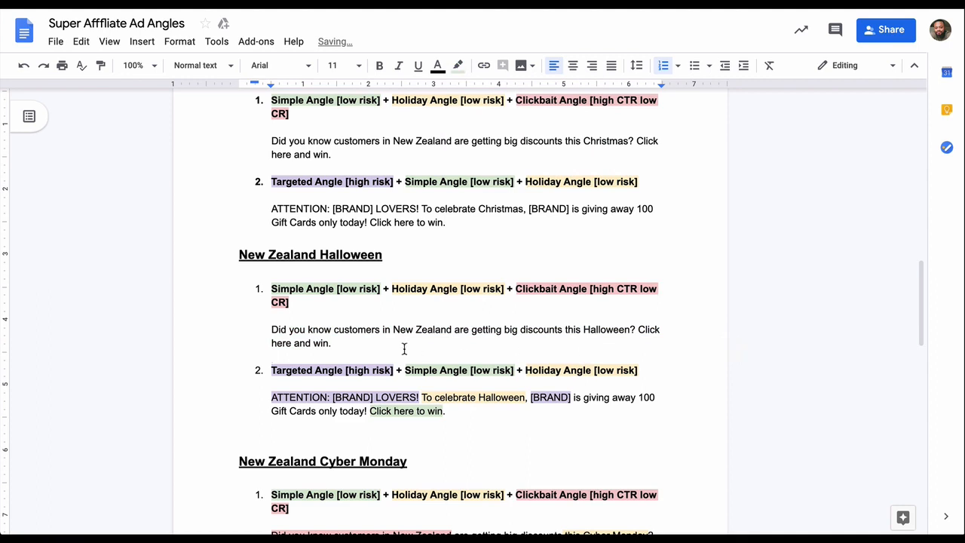
{"action": "mouse_move", "coordinate": [466, 416]}
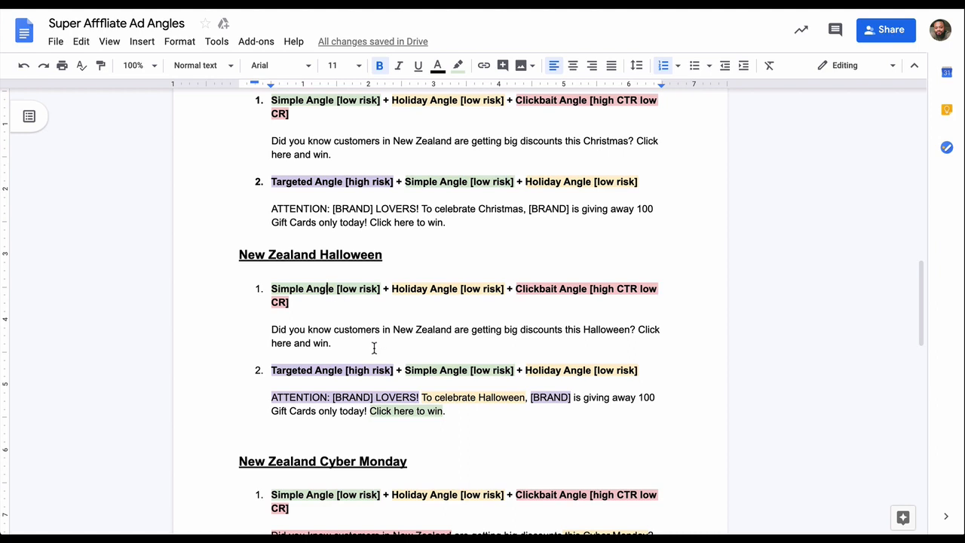
{"action": "mouse_move", "coordinate": [368, 346]}
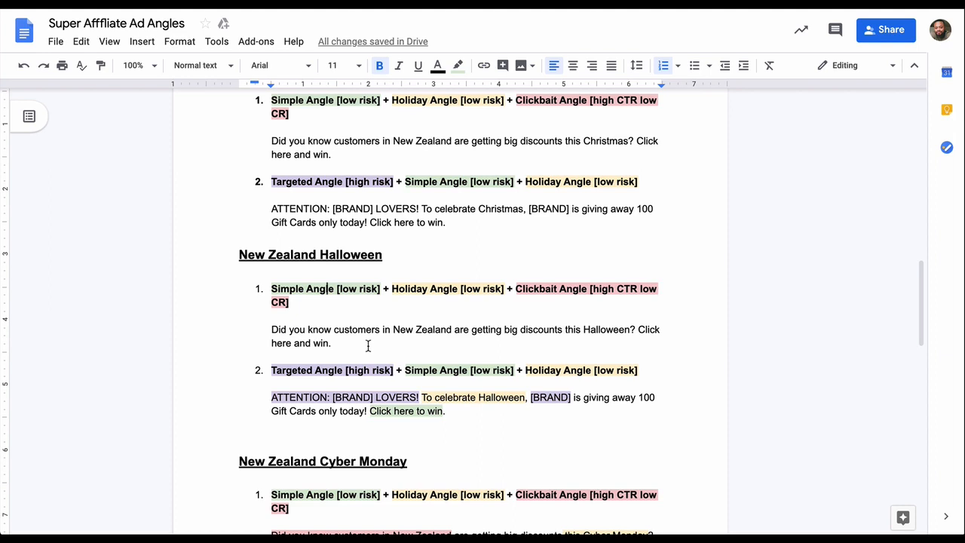
{"action": "mouse_move", "coordinate": [374, 355]}
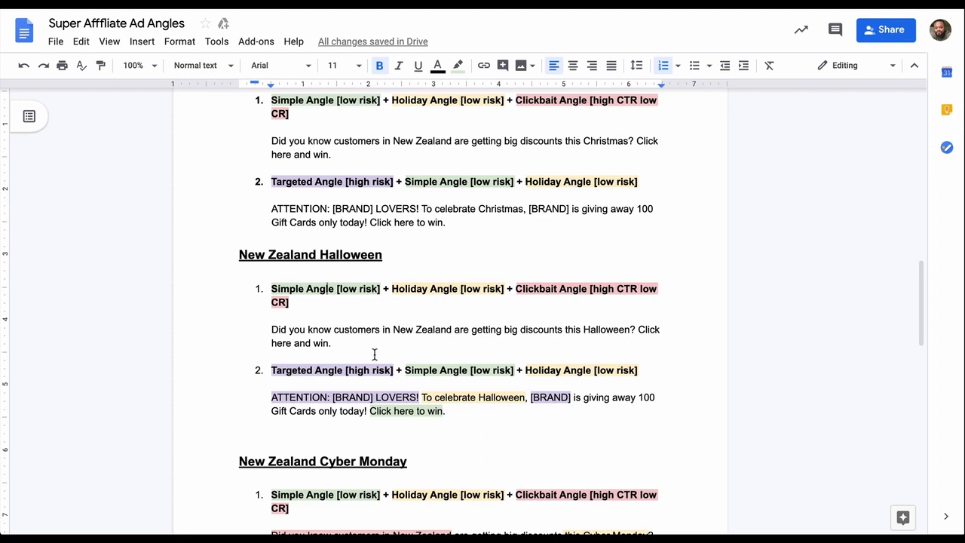
{"action": "mouse_move", "coordinate": [446, 415]}
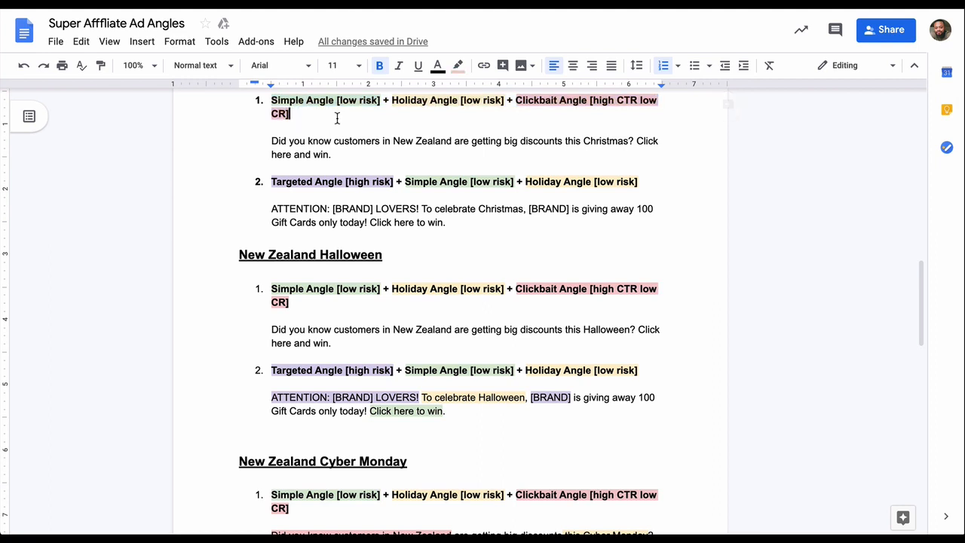
{"action": "mouse_move", "coordinate": [325, 256]}
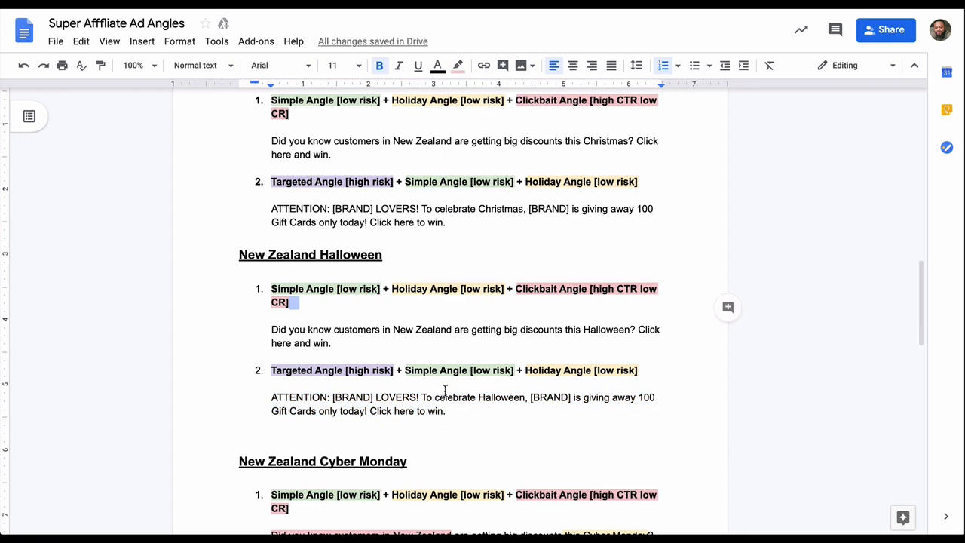
Step: Scroll down past the now-plain 'ATTENTION: [BRAND] LOVERS!' Halloween ad text
{"action": "scroll", "scroll_direction": "down", "scroll_amount": 3}
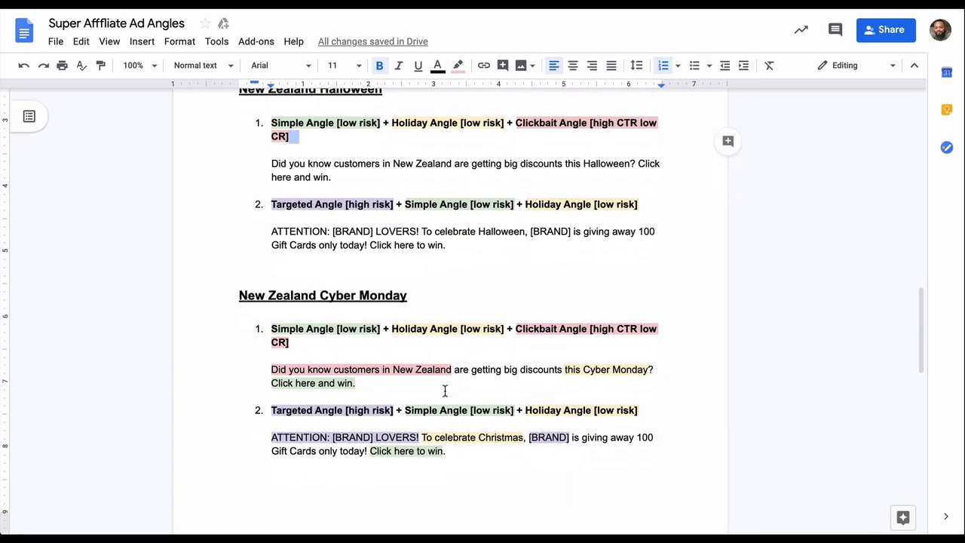
Step: Type 'Cyber Monday' into the second Cyber Monday ad, making it read 'celebrate this Cyber Monday'
{"action": "scroll", "scroll_direction": "down", "scroll_amount": 3}
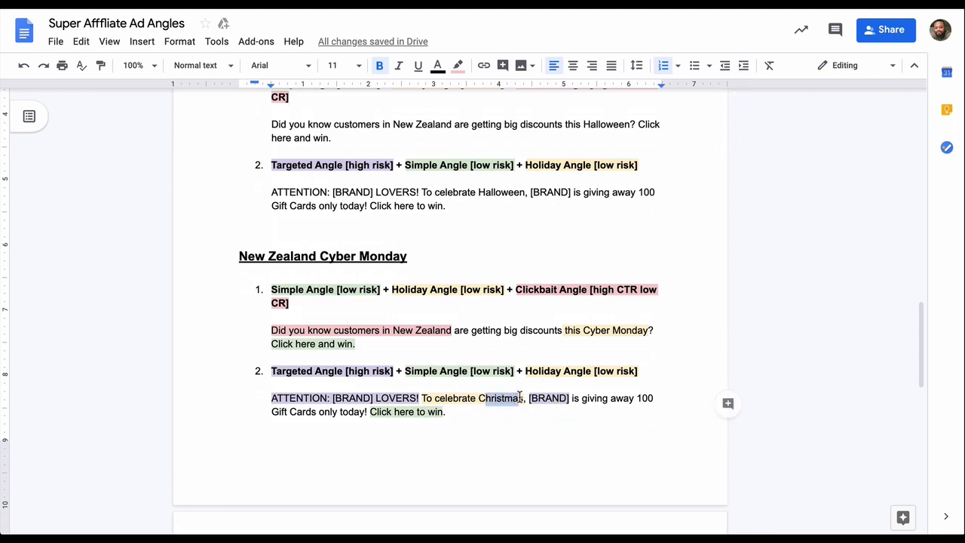
{"action": "type", "text": "Cyber M"}
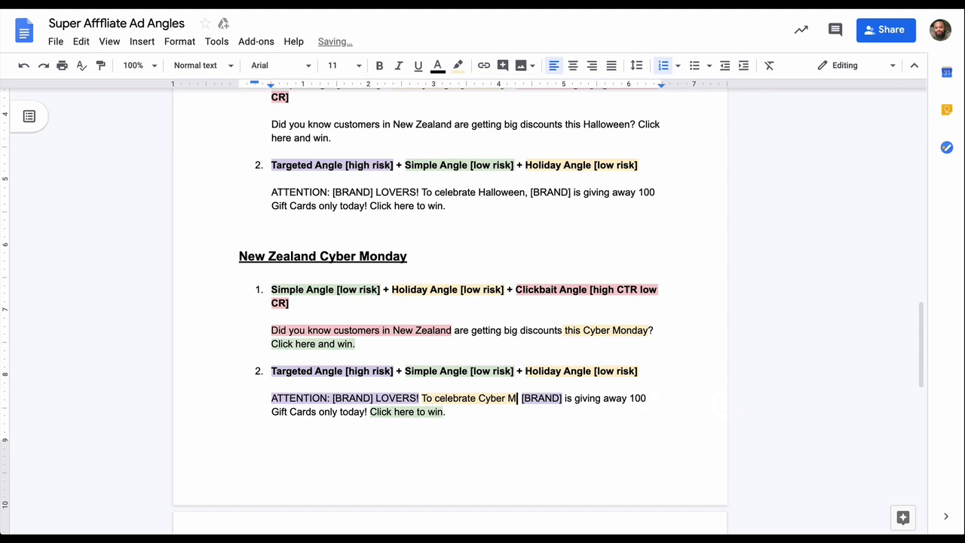
{"action": "type", "text": "onday"}
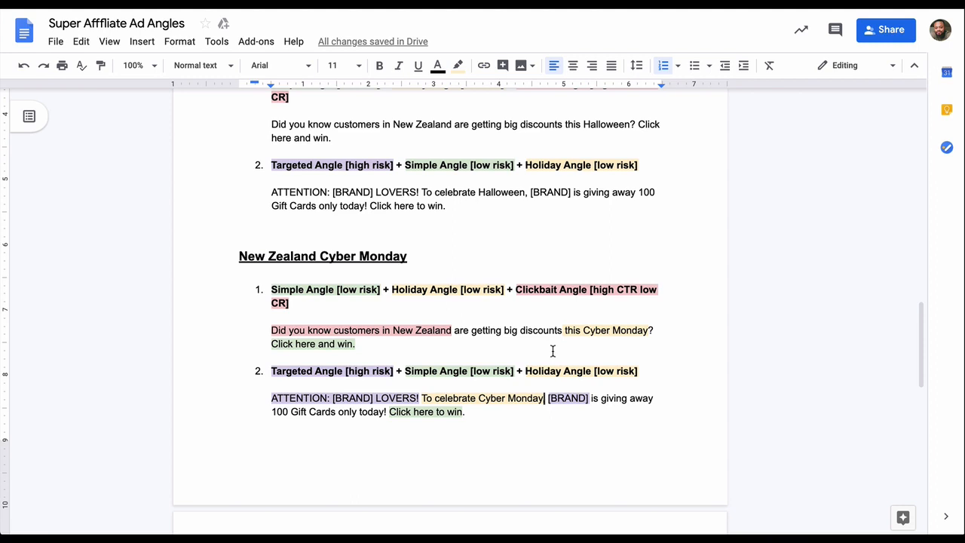
{"action": "mouse_move", "coordinate": [485, 388]}
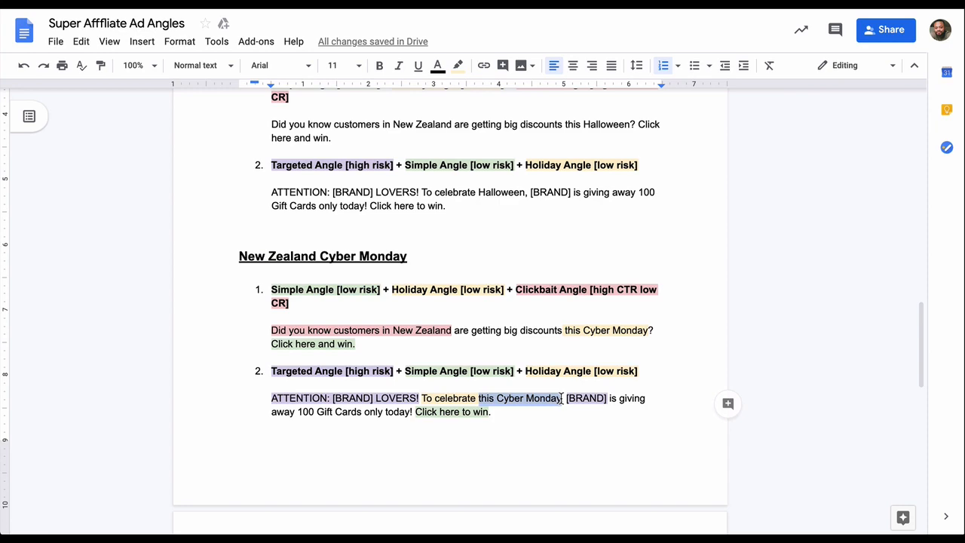
{"action": "scroll", "scroll_direction": "up", "scroll_amount": 3}
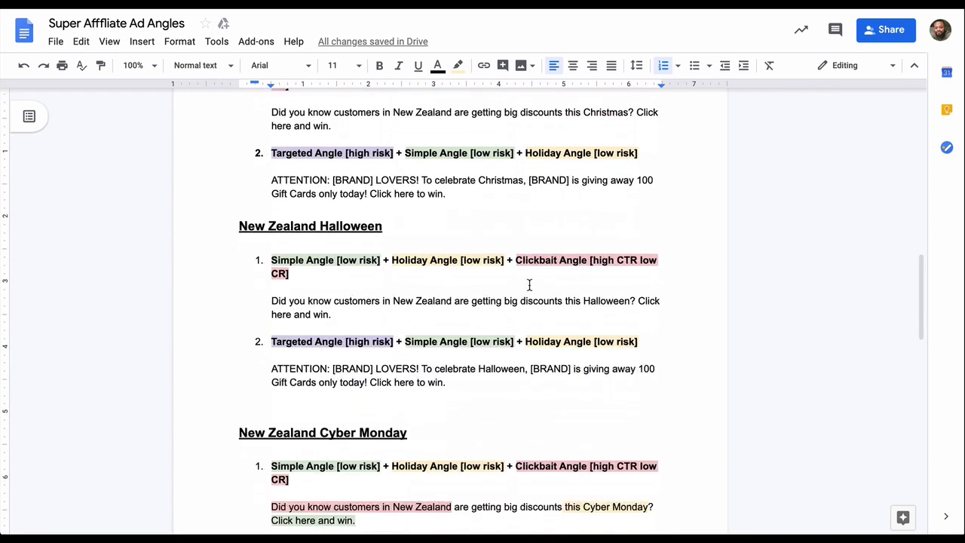
{"action": "scroll", "scroll_direction": "down", "scroll_amount": 3}
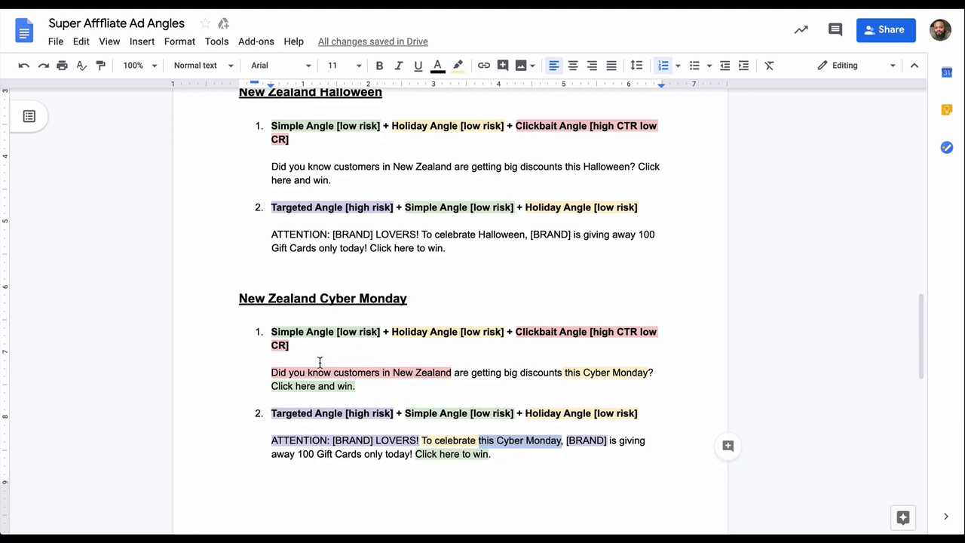
{"action": "mouse_move", "coordinate": [370, 354]}
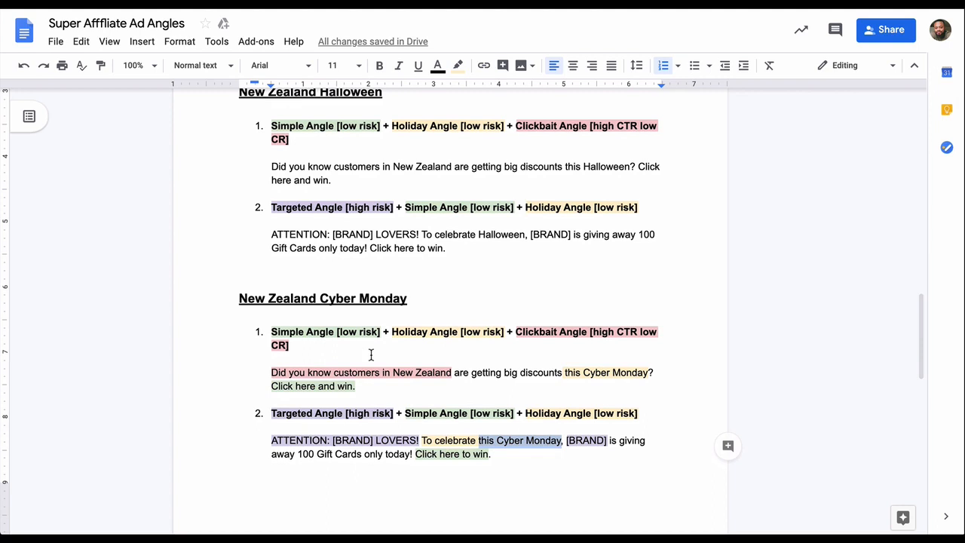
{"action": "mouse_move", "coordinate": [381, 349]}
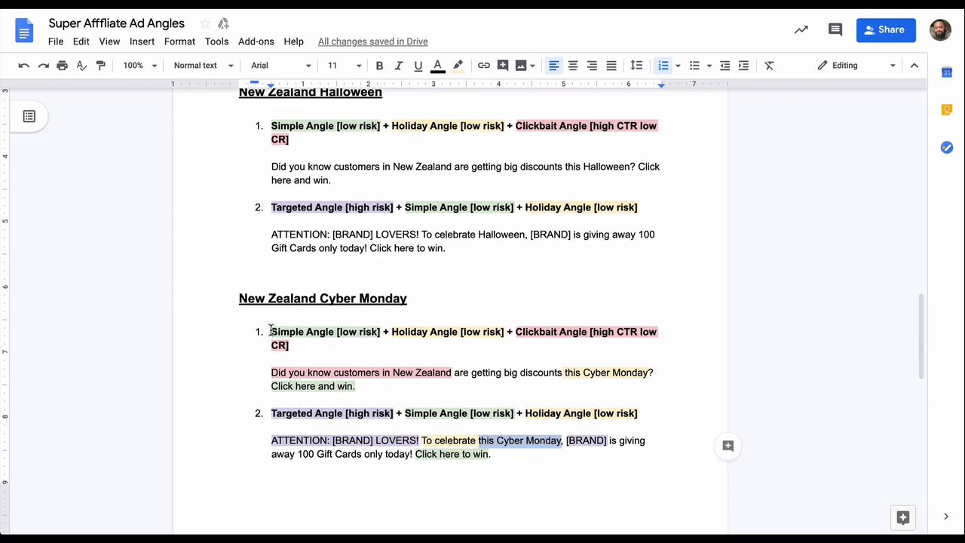
{"action": "mouse_move", "coordinate": [400, 369]}
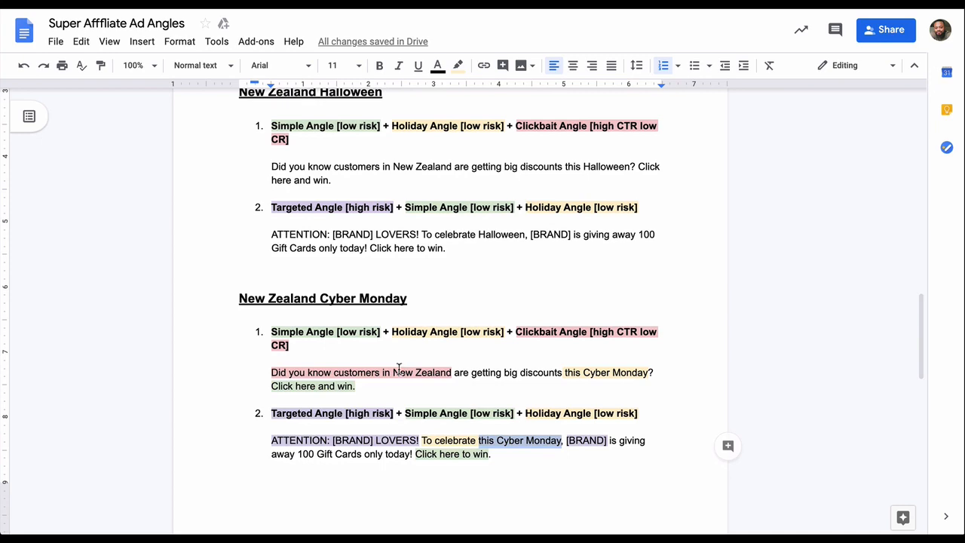
{"action": "scroll", "scroll_direction": "down", "scroll_amount": 3}
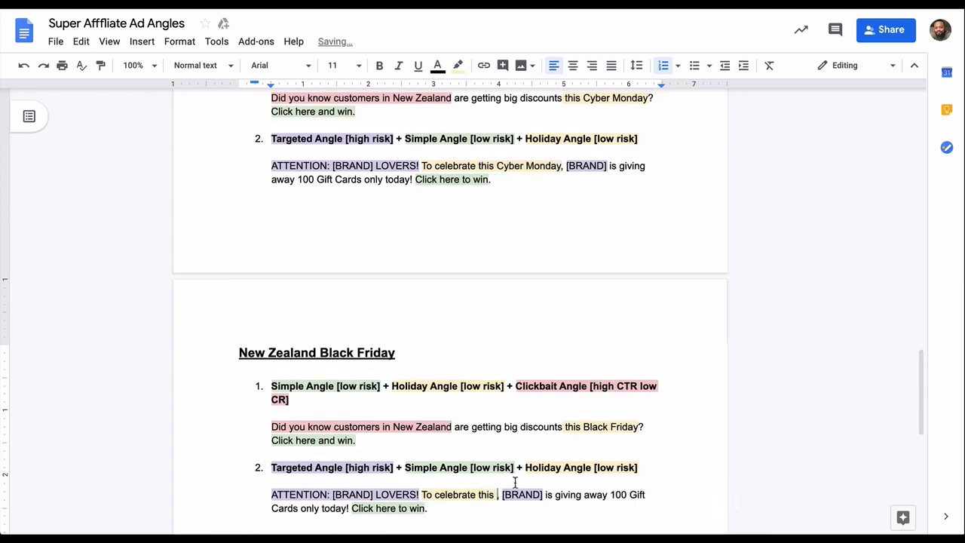
Step: Add 'Black Friday' after 'To celebrate' in the Black Friday attention ad
{"action": "type", "text": "Black Frida"}
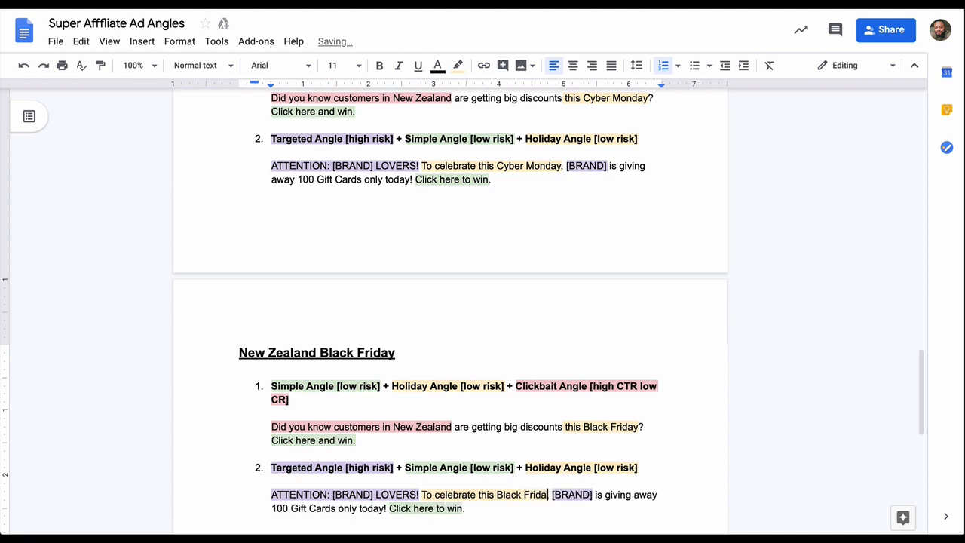
{"action": "scroll", "scroll_direction": "down", "scroll_amount": 3}
{"action": "type", "text": "y,"}
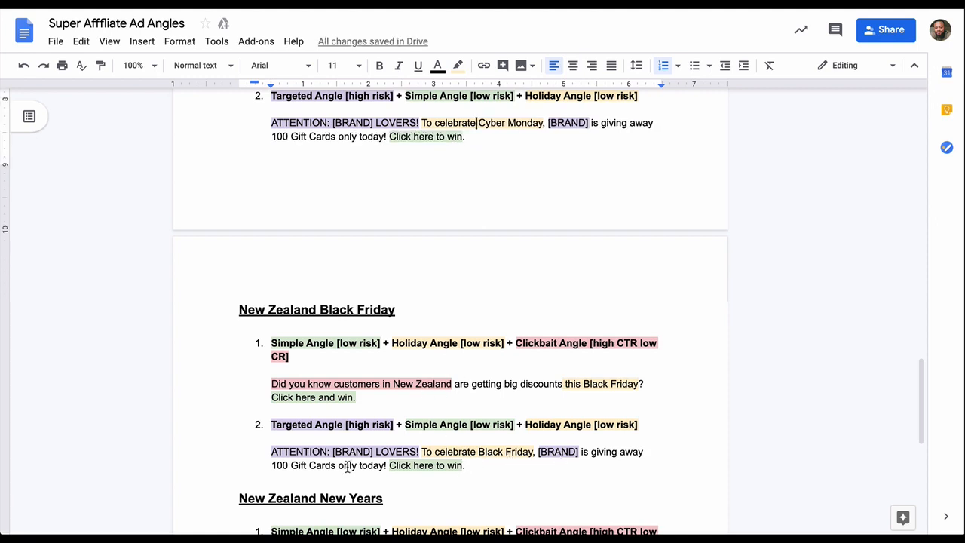
{"action": "mouse_move", "coordinate": [423, 465]}
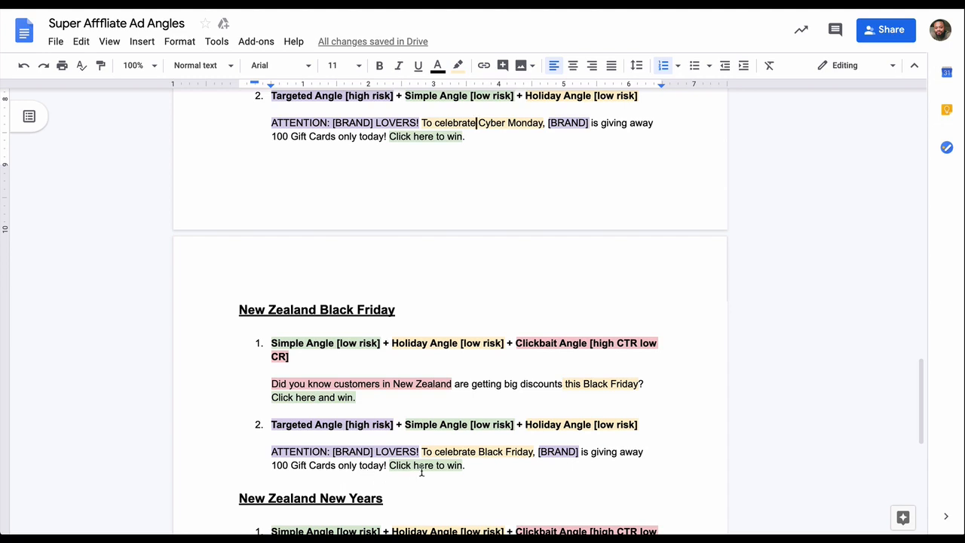
Step: Add 'New Years' after 'To celebrate' in the New Zealand New Years attention ad
{"action": "scroll", "scroll_direction": "down", "scroll_amount": 3}
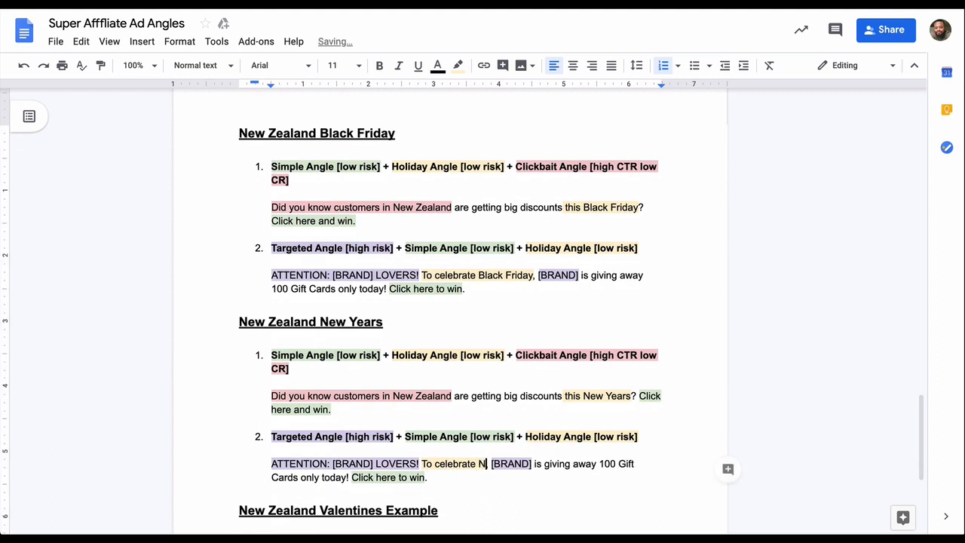
{"action": "type", "text": "ew Years,"}
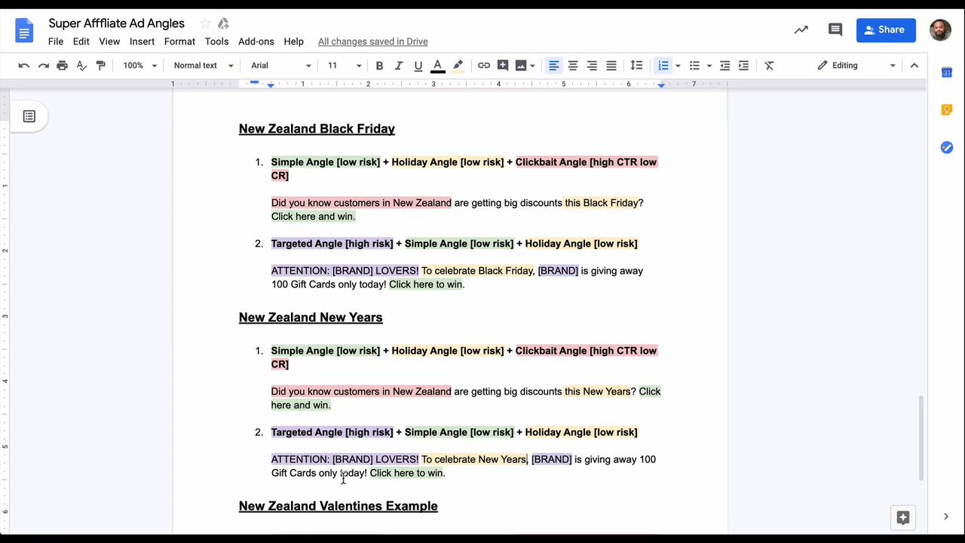
{"action": "scroll", "scroll_direction": "down", "scroll_amount": 3}
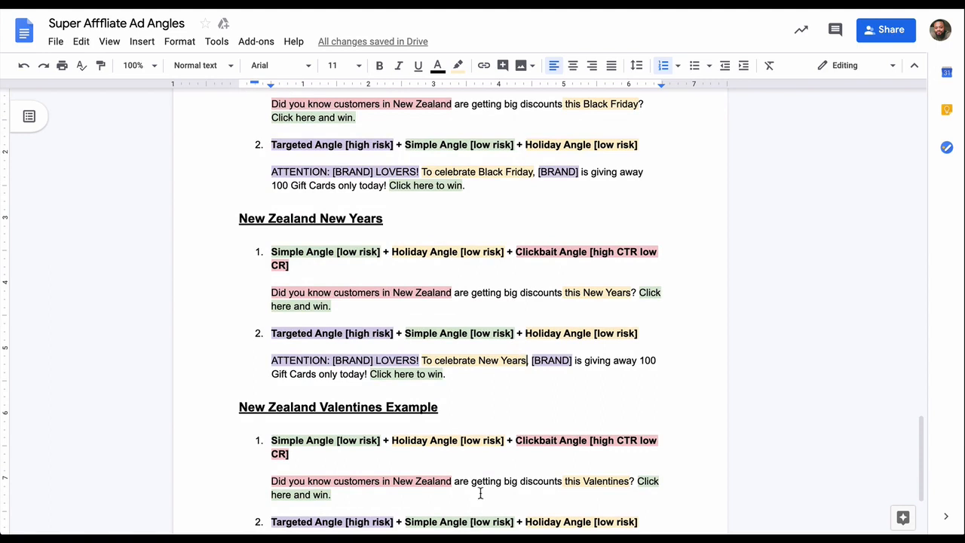
Step: Replace 'Christmas' with 'Valentines' in the Valentines section's attention ad
{"action": "scroll", "scroll_direction": "down", "scroll_amount": 3}
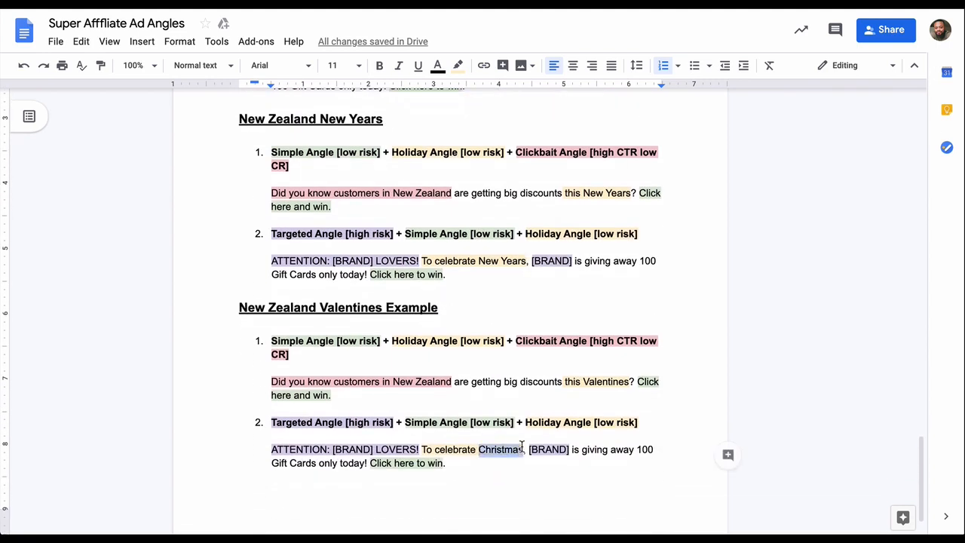
{"action": "type", "text": "Valentines"}
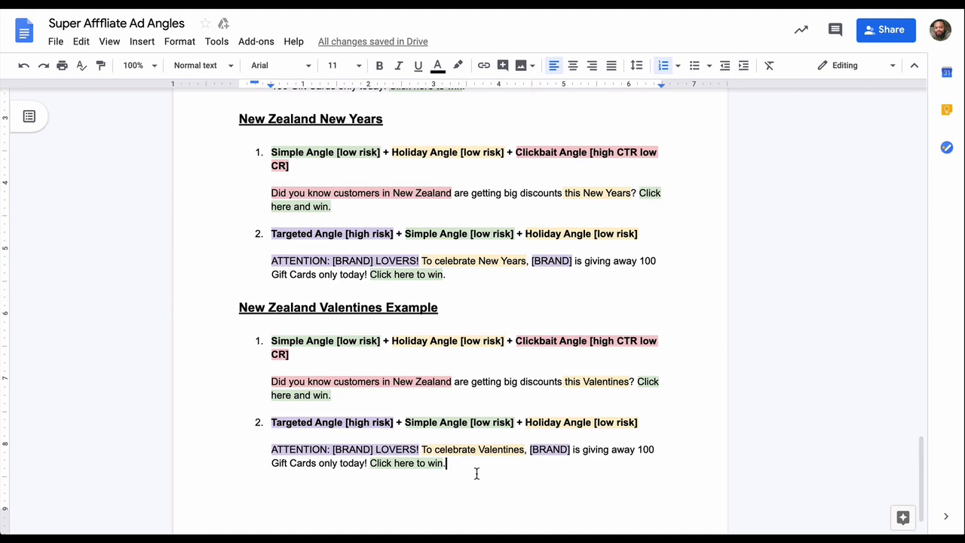
{"action": "mouse_move", "coordinate": [451, 325]}
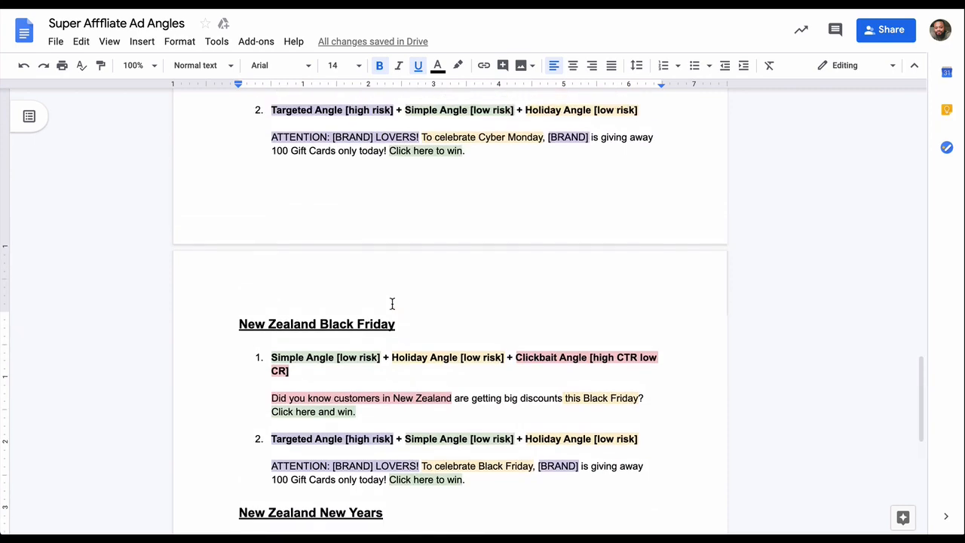
{"action": "scroll", "scroll_direction": "up", "scroll_amount": 3}
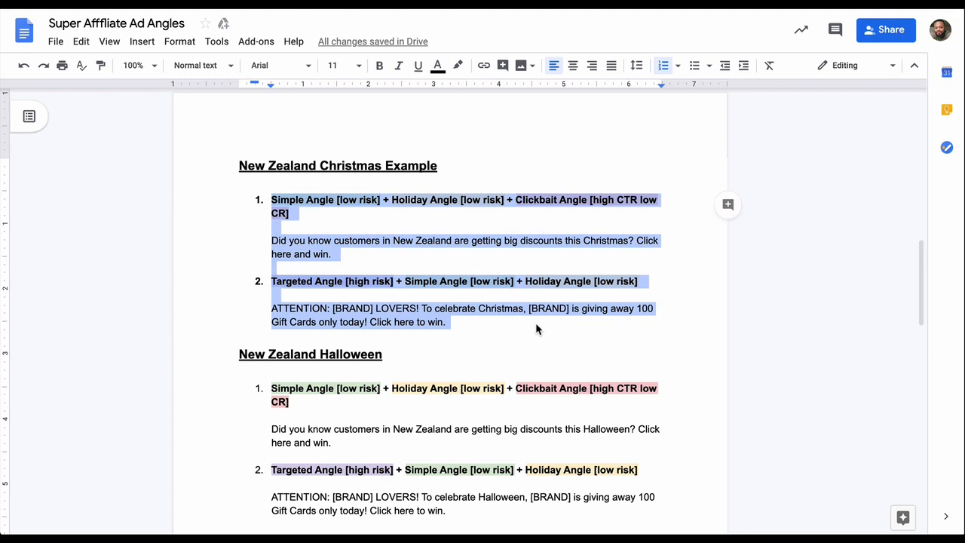
{"action": "left_click", "coordinate": [539, 329]}
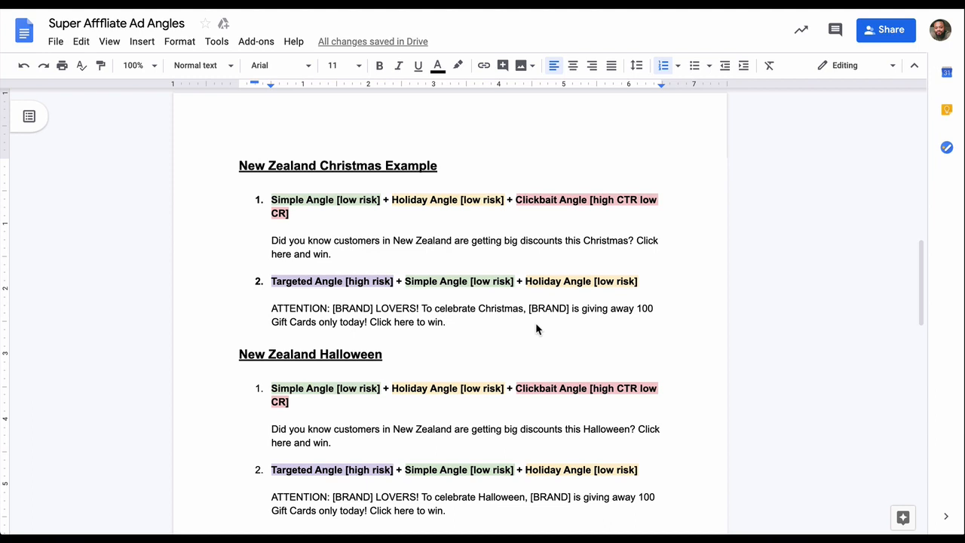
{"action": "scroll", "scroll_direction": "down", "scroll_amount": 3}
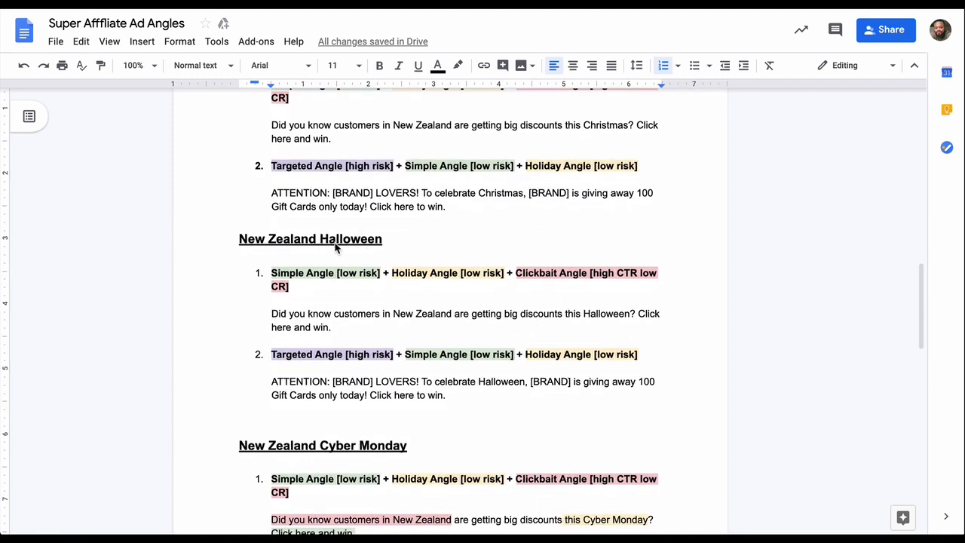
{"action": "mouse_move", "coordinate": [360, 290]}
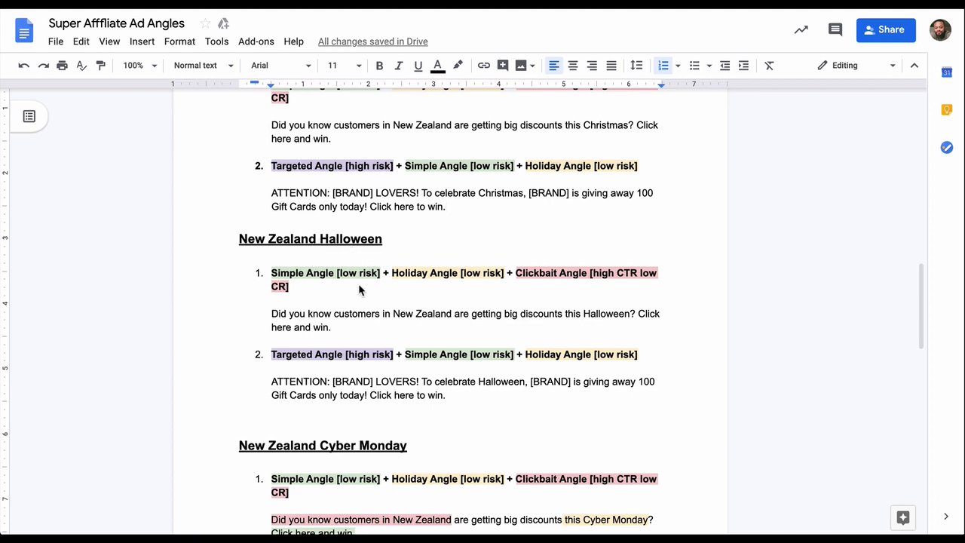
{"action": "scroll", "scroll_direction": "down", "scroll_amount": 3}
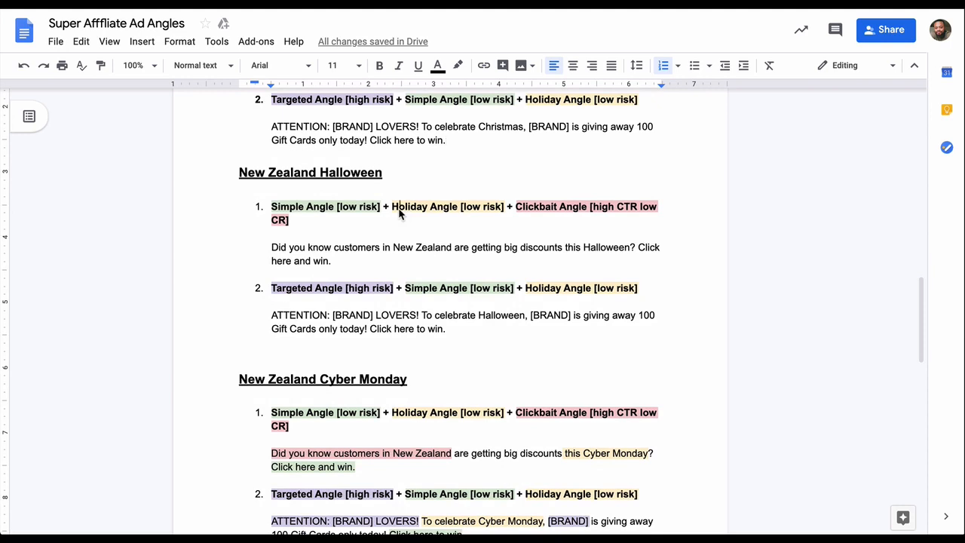
{"action": "double_click", "coordinate": [407, 206]}
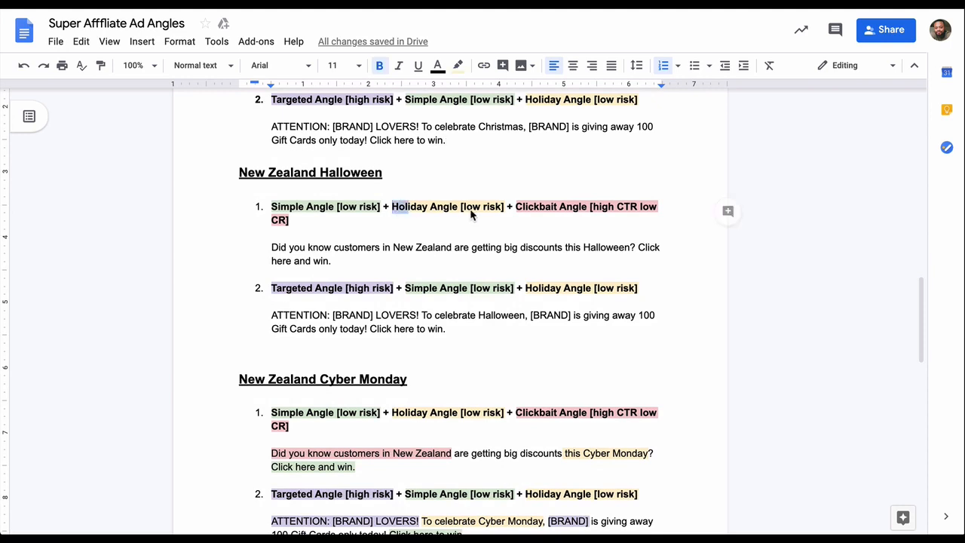